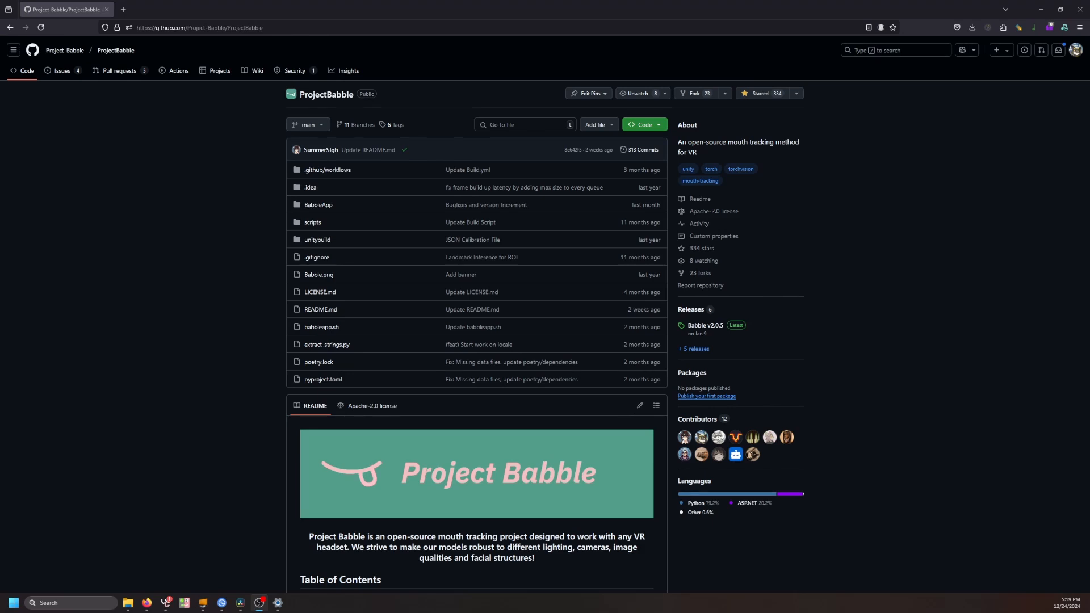
mouse_move(704, 326)
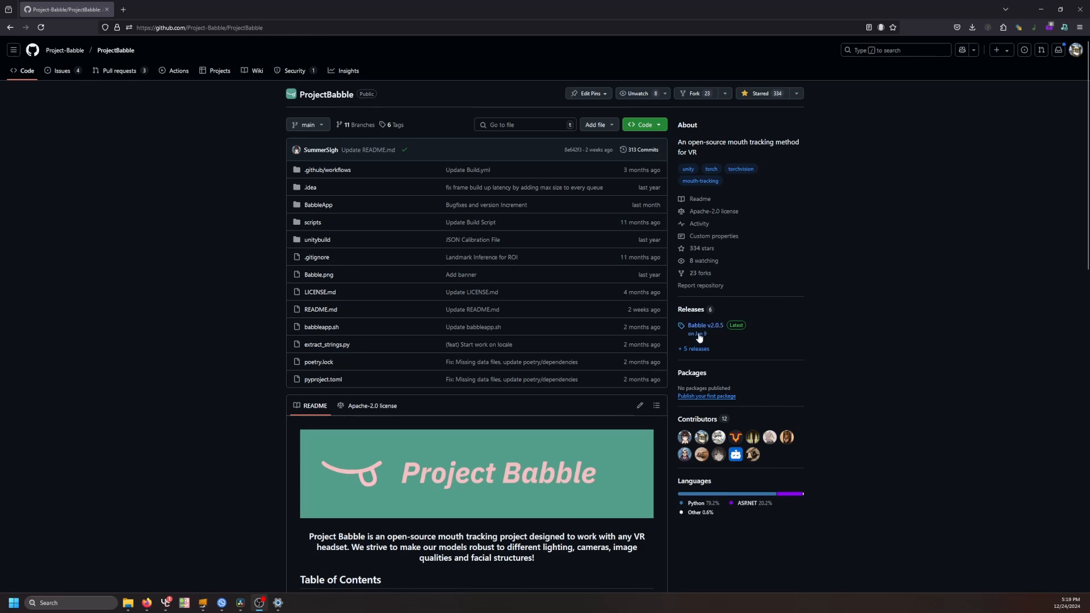
Open the Babble v2.0.5 release page from the repository sidebar.
click(705, 326)
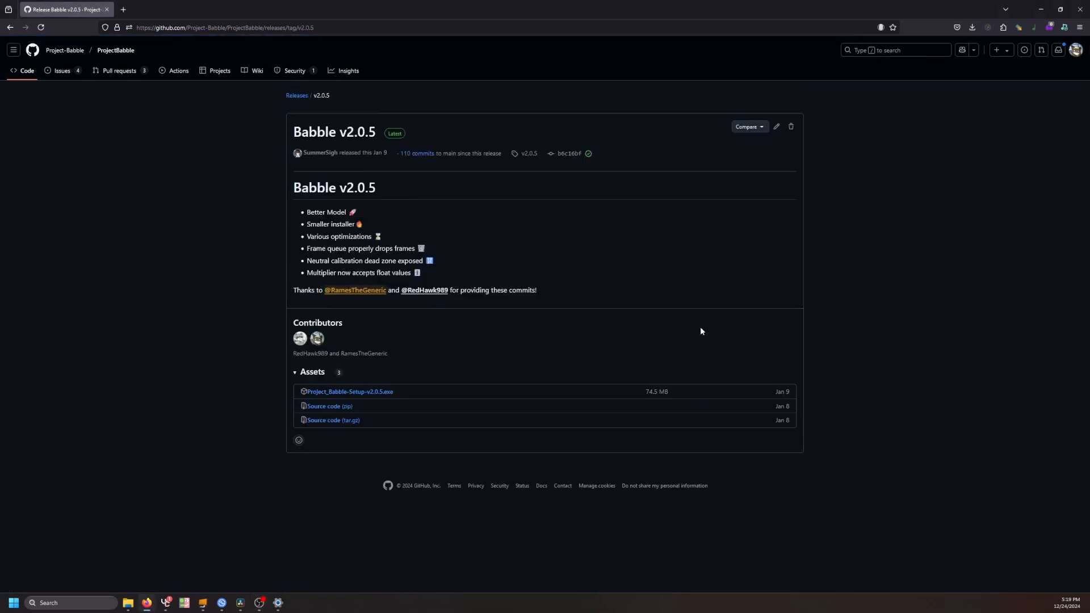
mouse_move(708, 330)
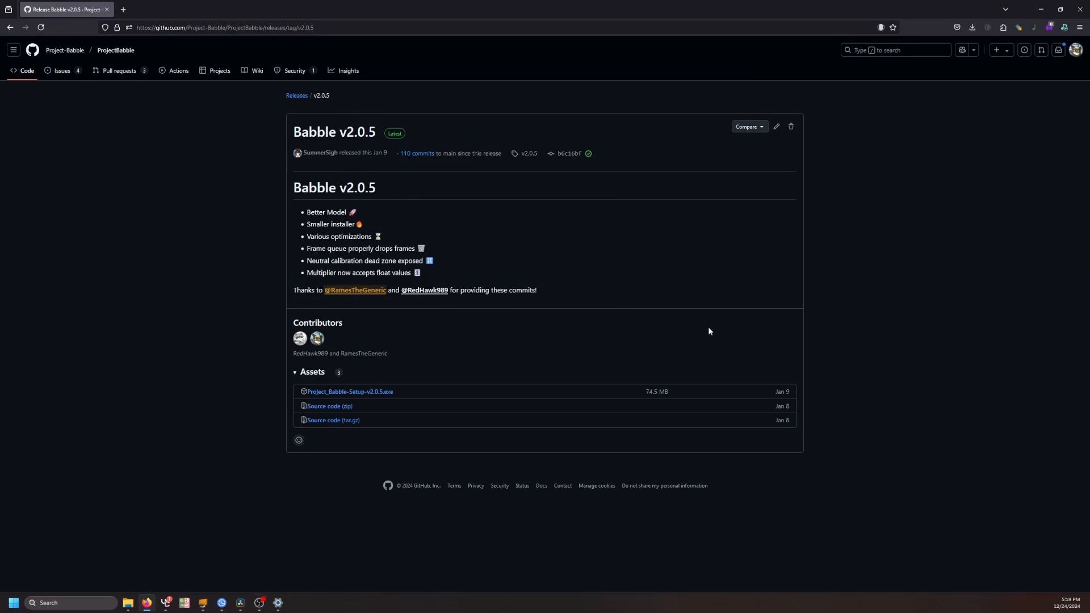
mouse_move(350, 392)
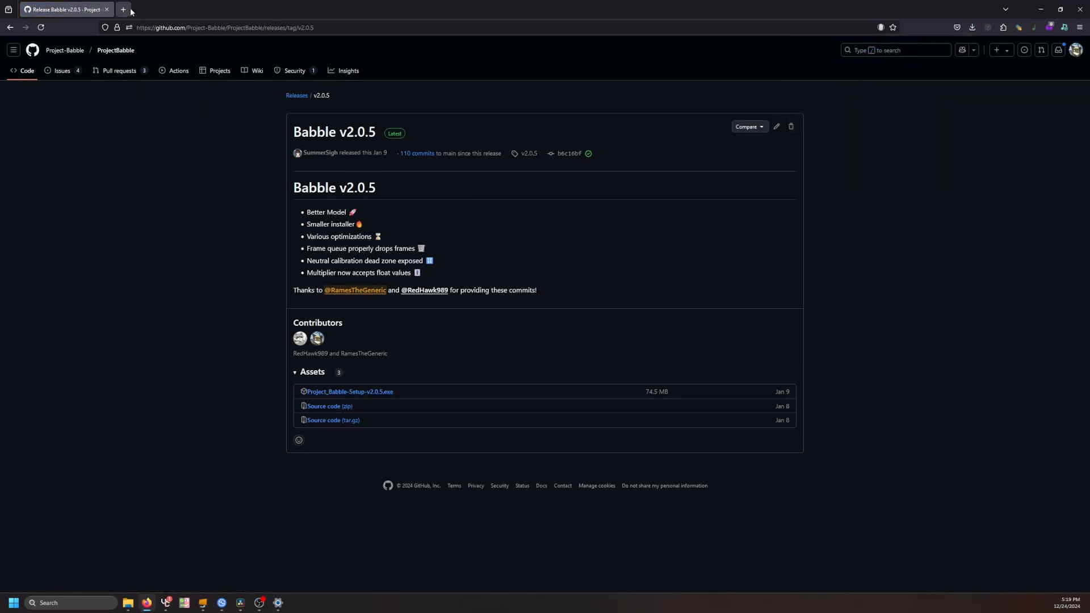
Open a new browser tab and head to the VRCFaceTracking docs site.
click(123, 9)
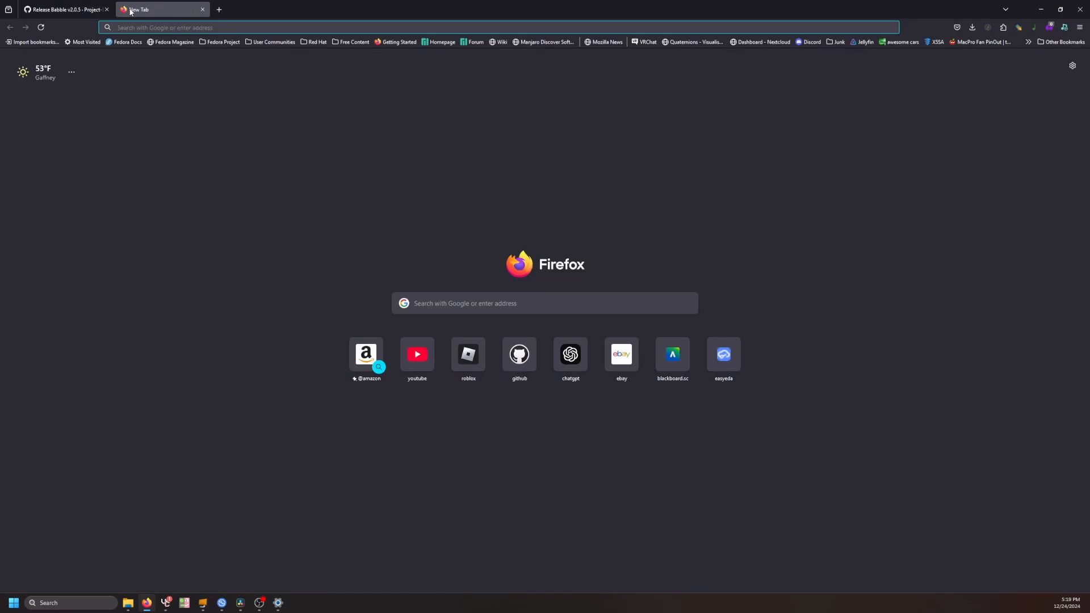
text(vrchat.com/)
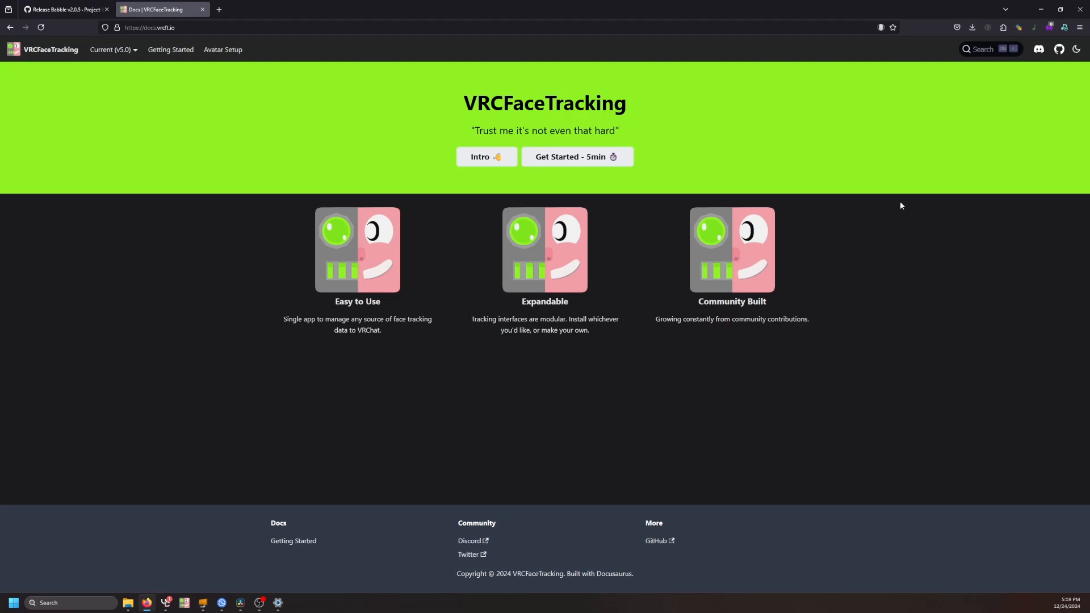
mouse_move(940, 237)
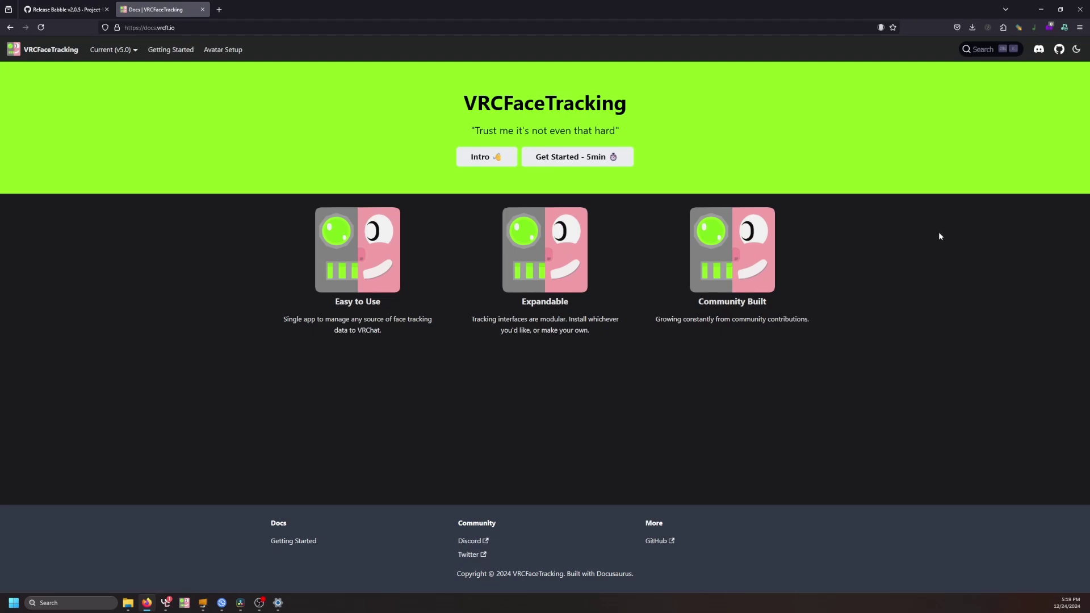
mouse_move(972, 240)
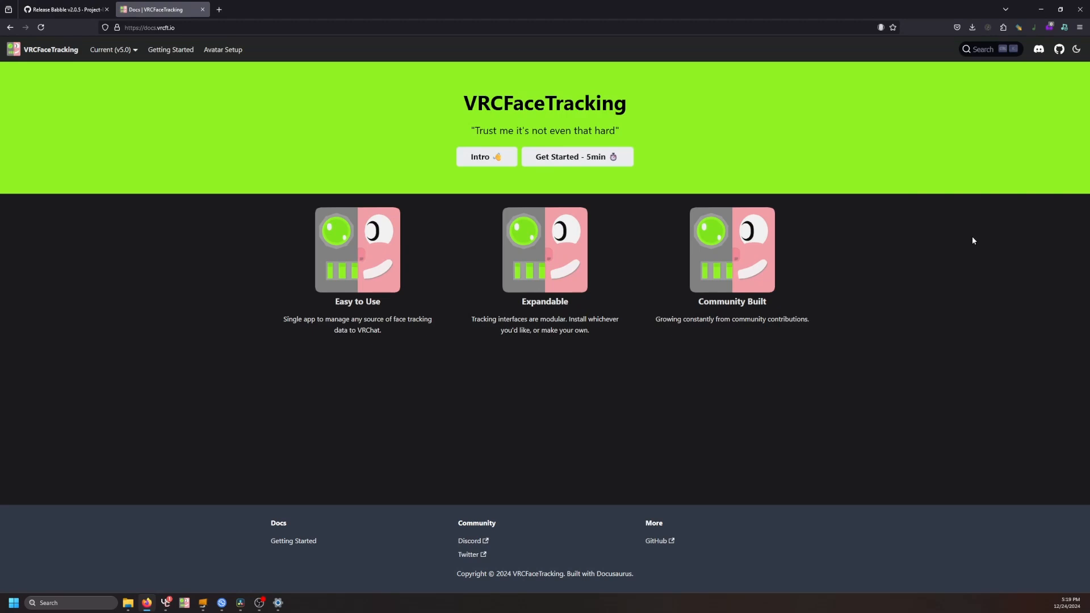
mouse_move(565, 176)
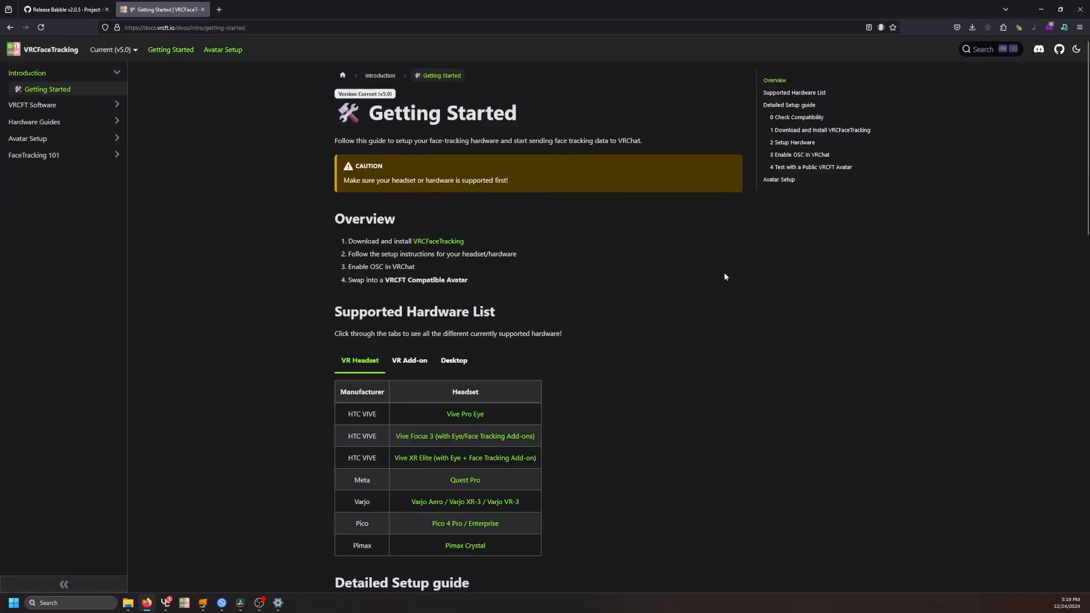
mouse_move(438, 241)
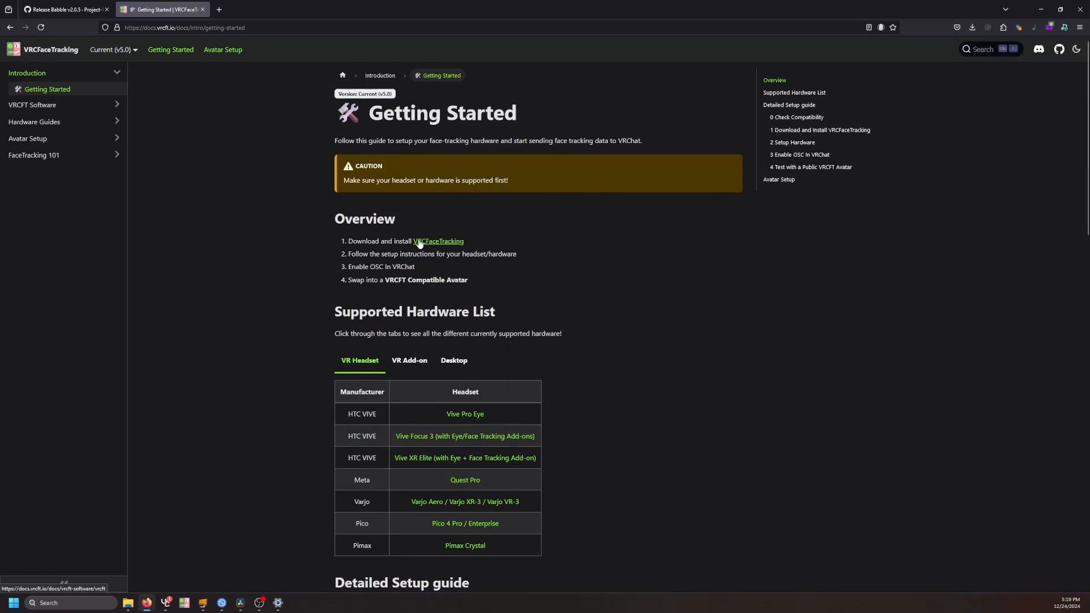
Go to the VRCFaceTracking program install page from the Getting Started overview.
click(439, 240)
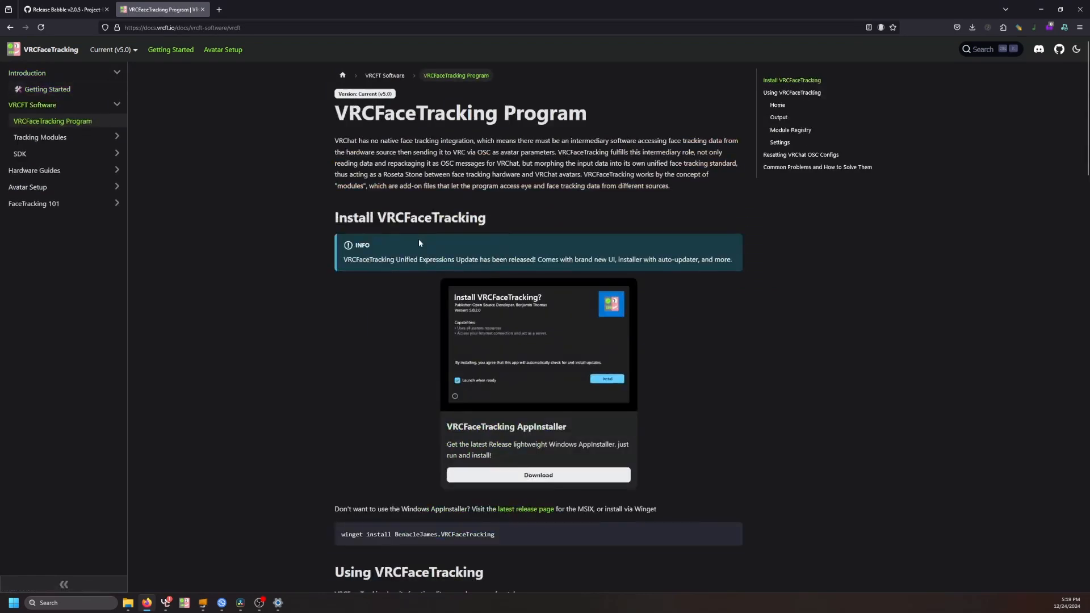
mouse_move(538, 474)
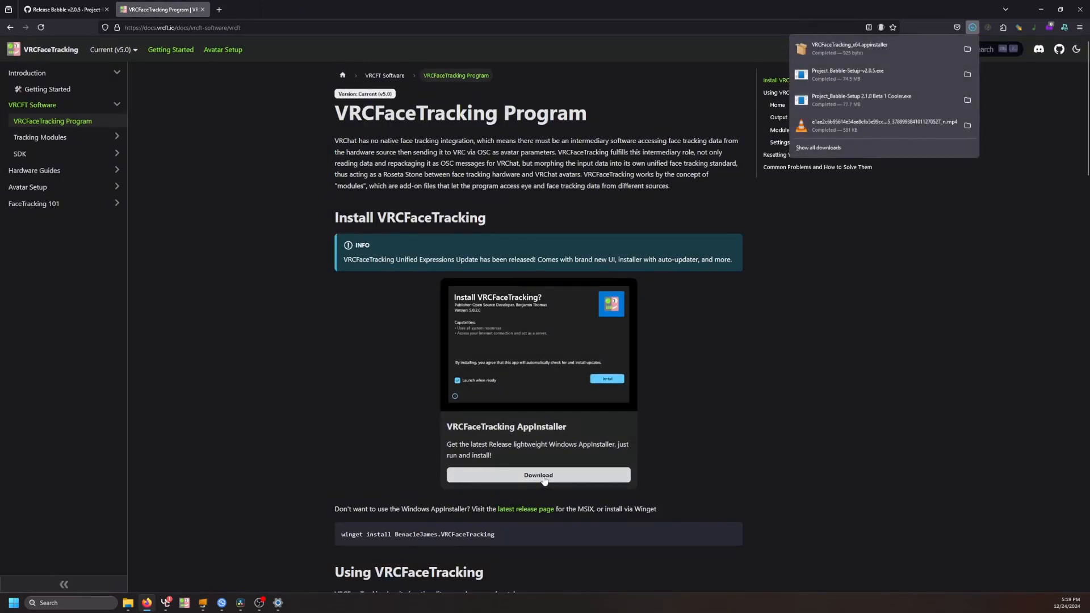
mouse_move(968, 148)
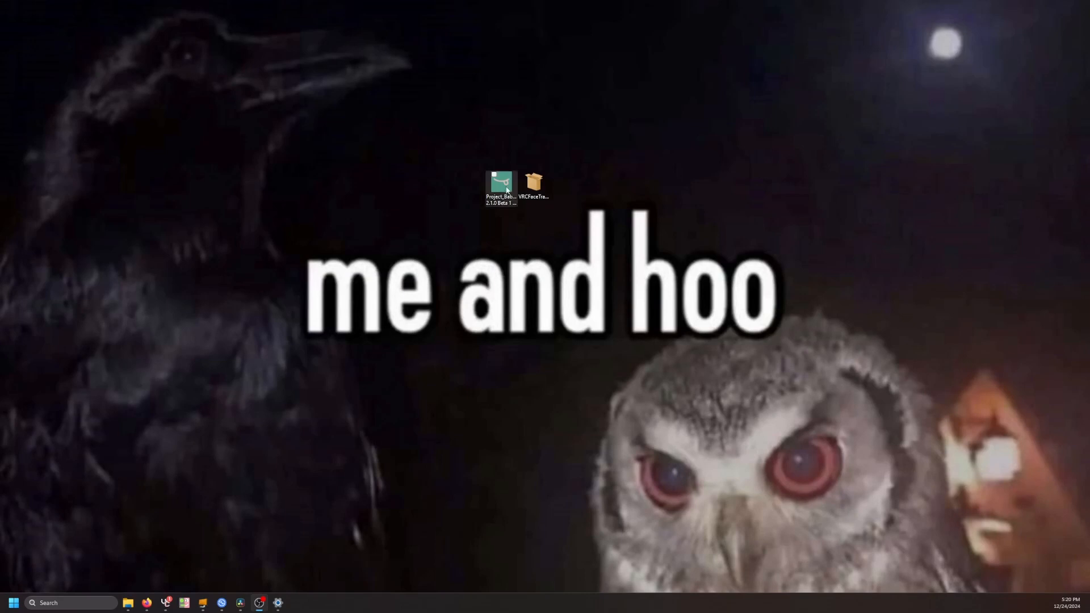
Run Project Babble Setup and install into the existing default folder.
double_click(499, 185)
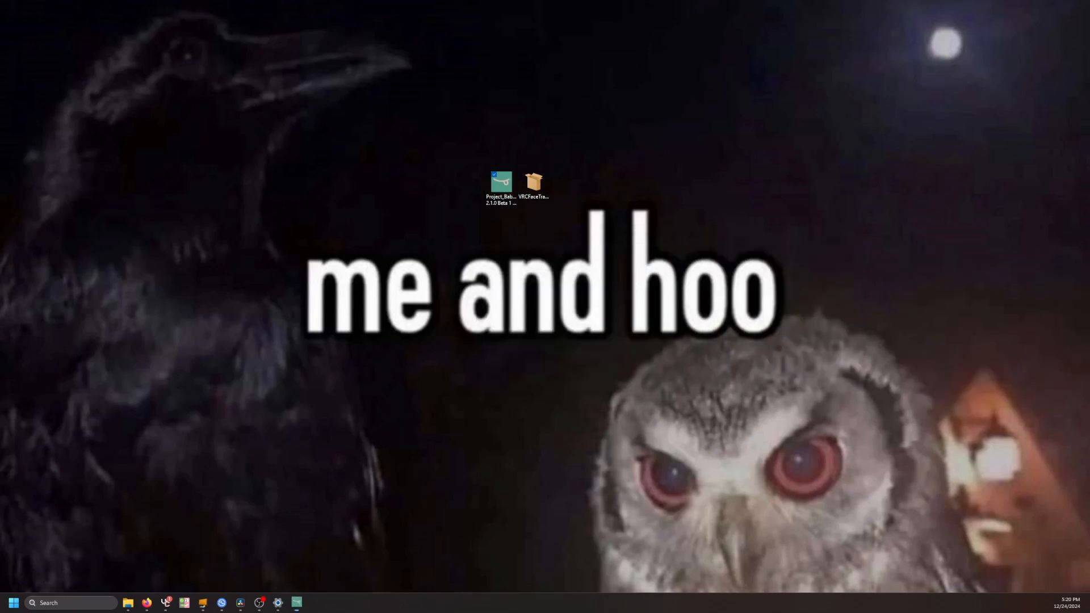
double_click(500, 187)
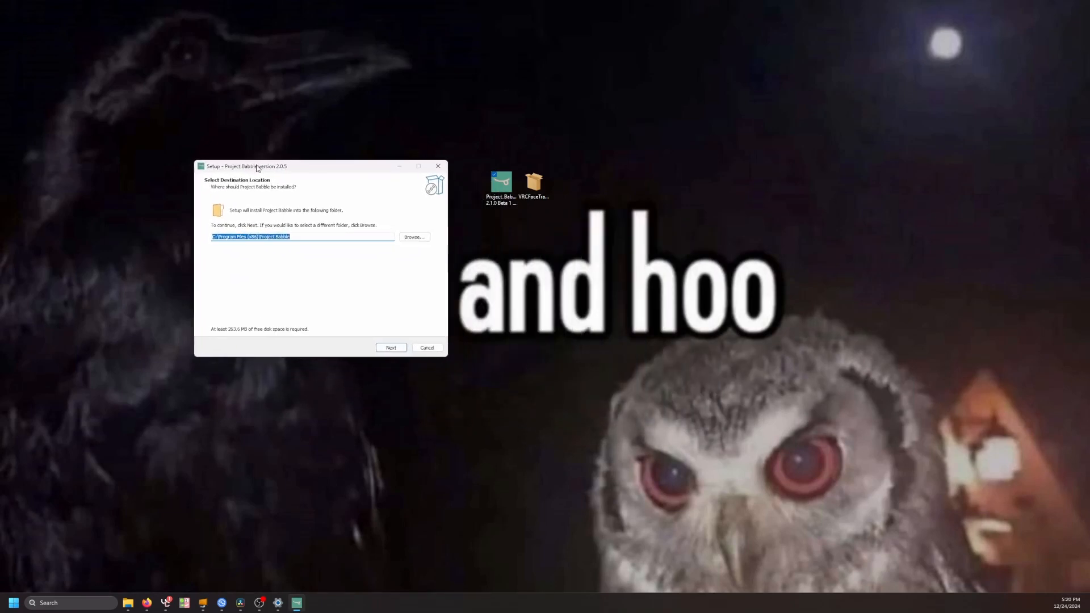
click(389, 348)
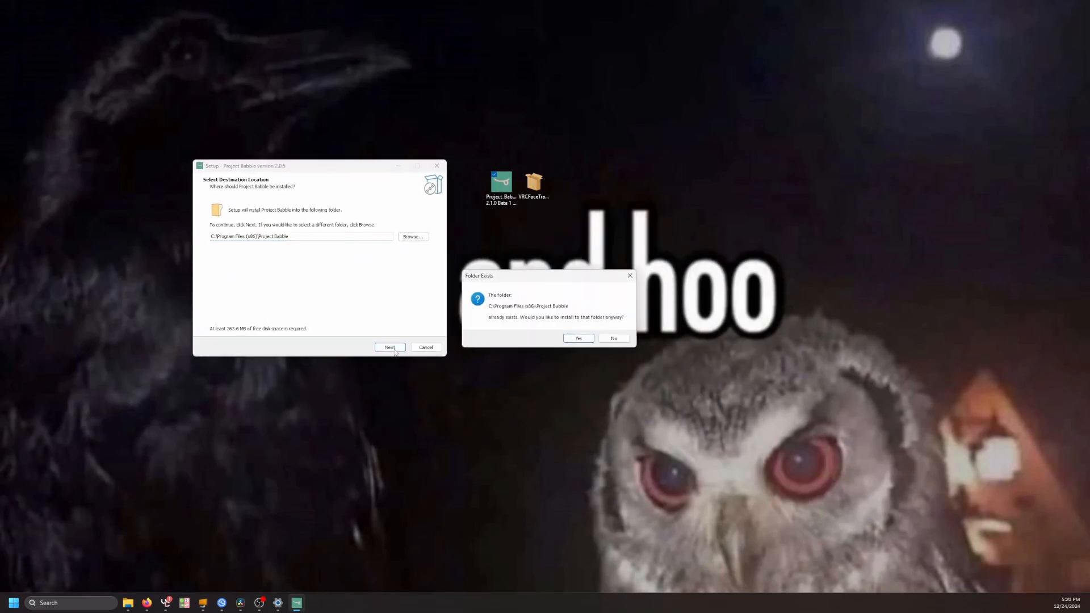
click(577, 338)
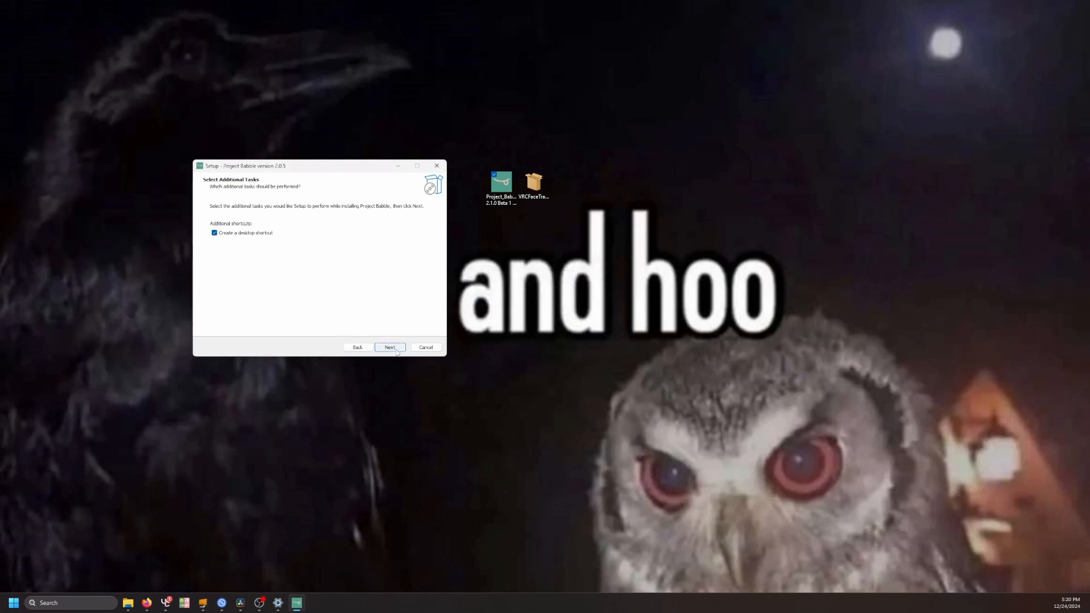
Keep the additional tasks, skip launching Project Babble, and finish the setup wizard.
click(390, 347)
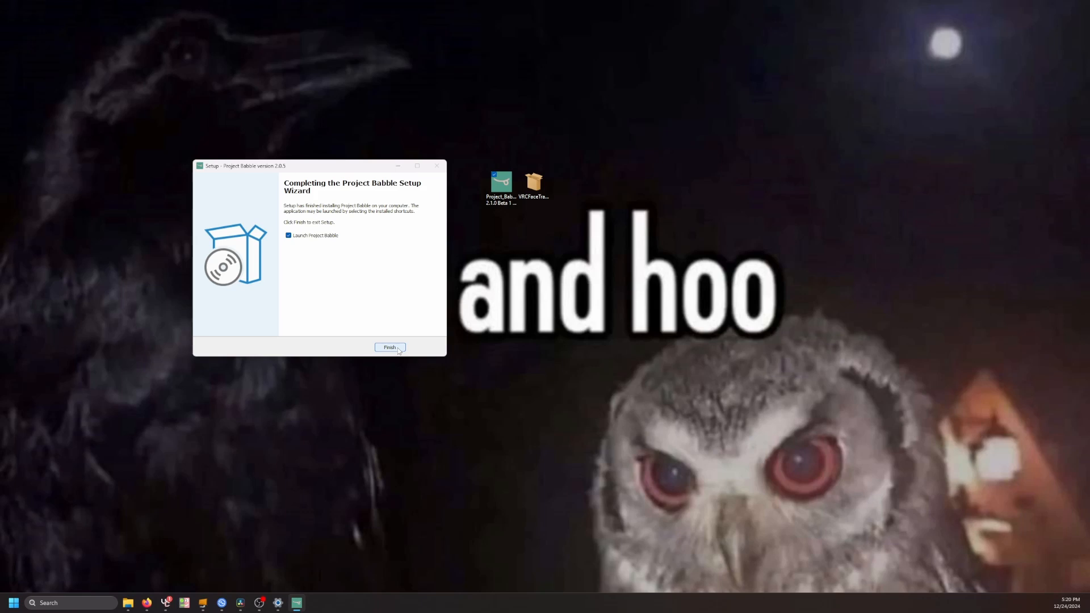
click(288, 235)
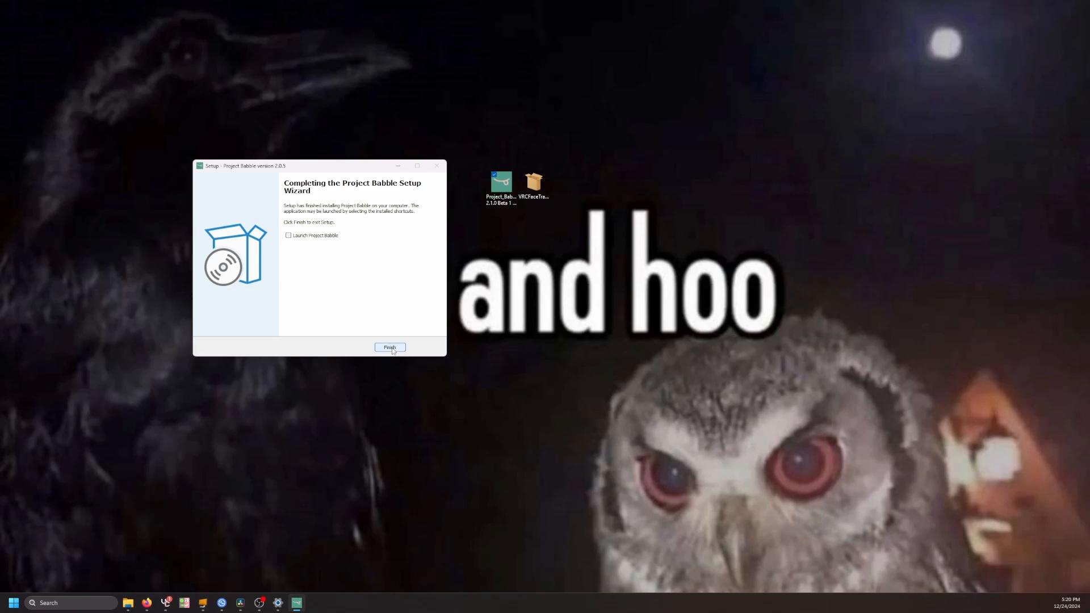
click(390, 347)
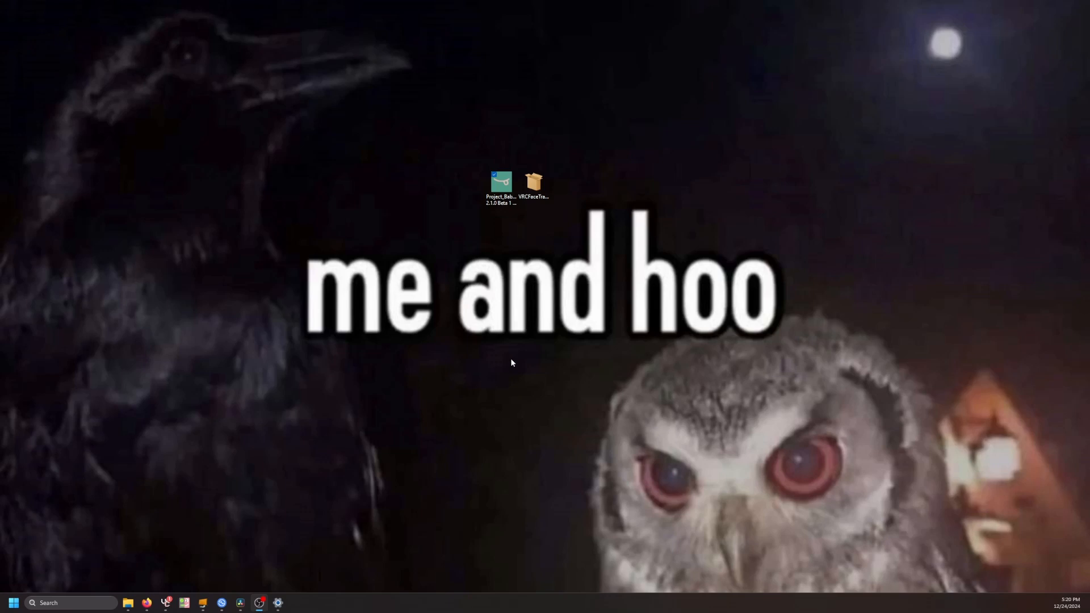
mouse_move(504, 336)
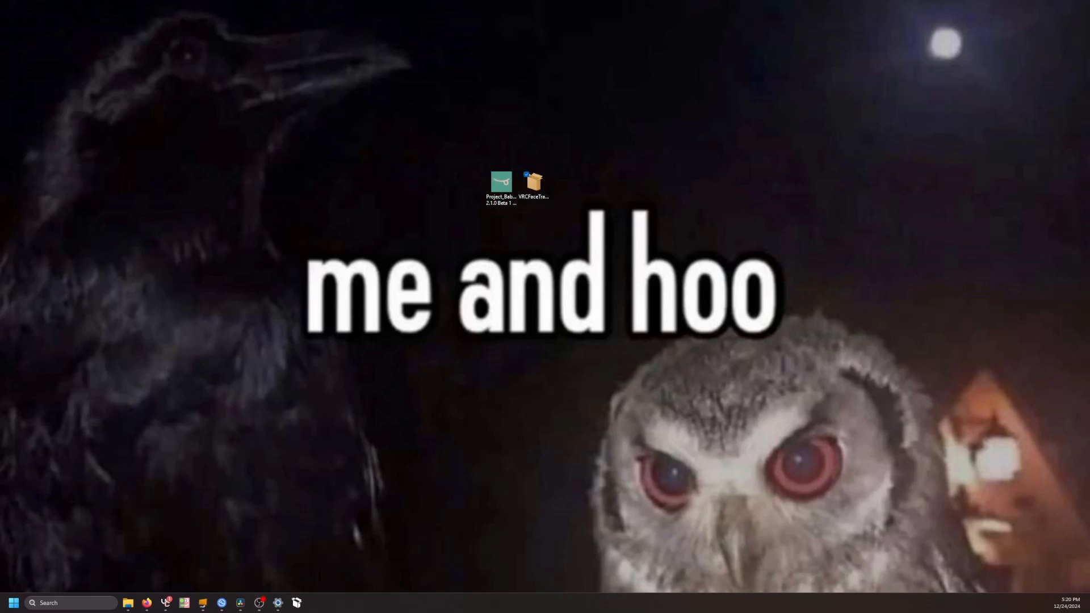
Run the VRCFaceTracking App Installer, note it is already installed, and close it.
double_click(499, 183)
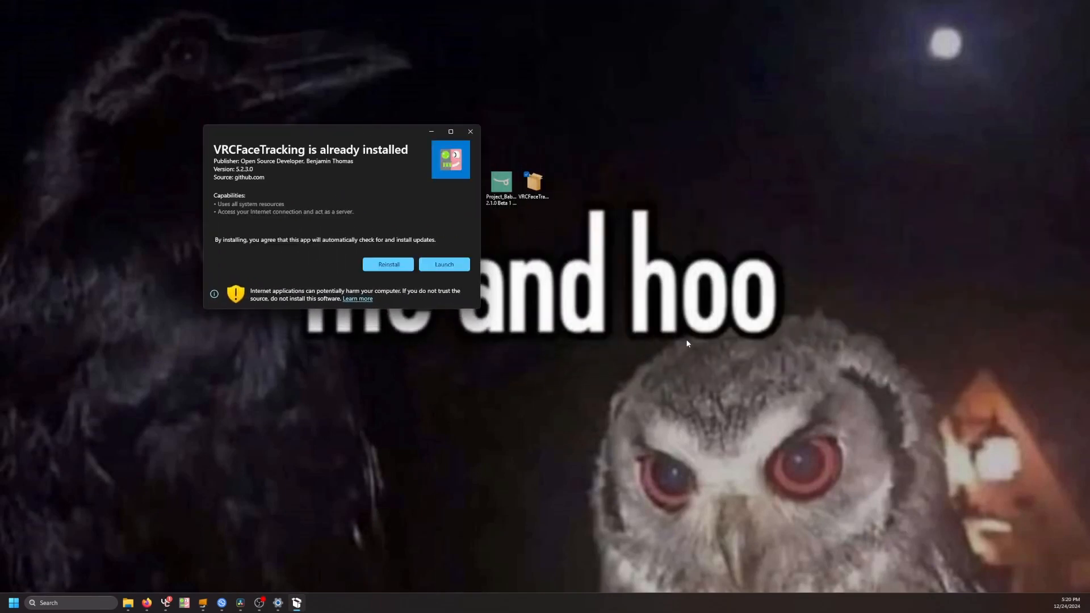
mouse_move(381, 237)
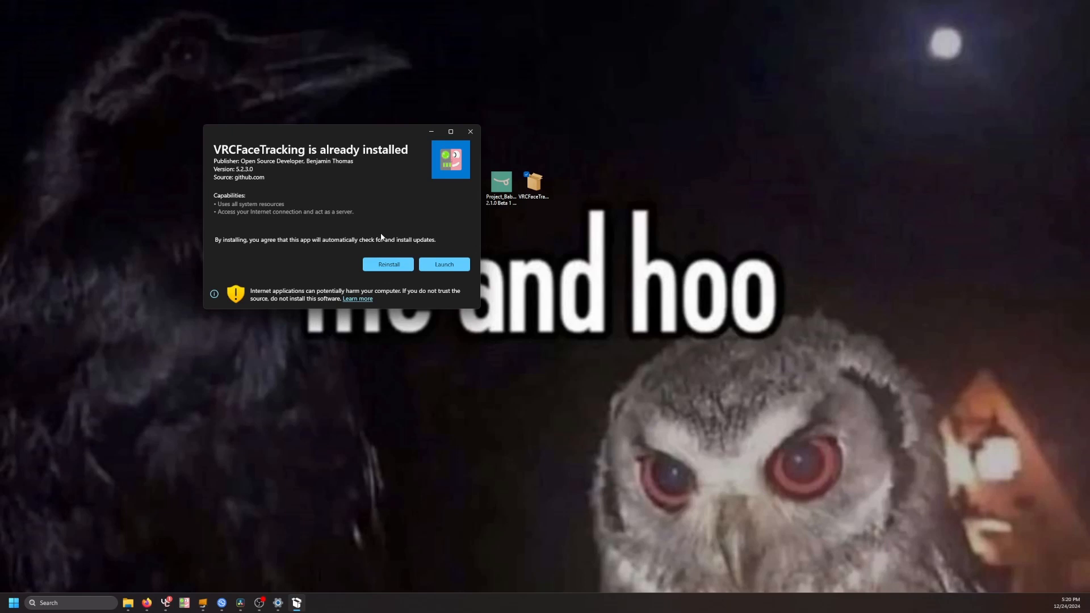
mouse_move(420, 282)
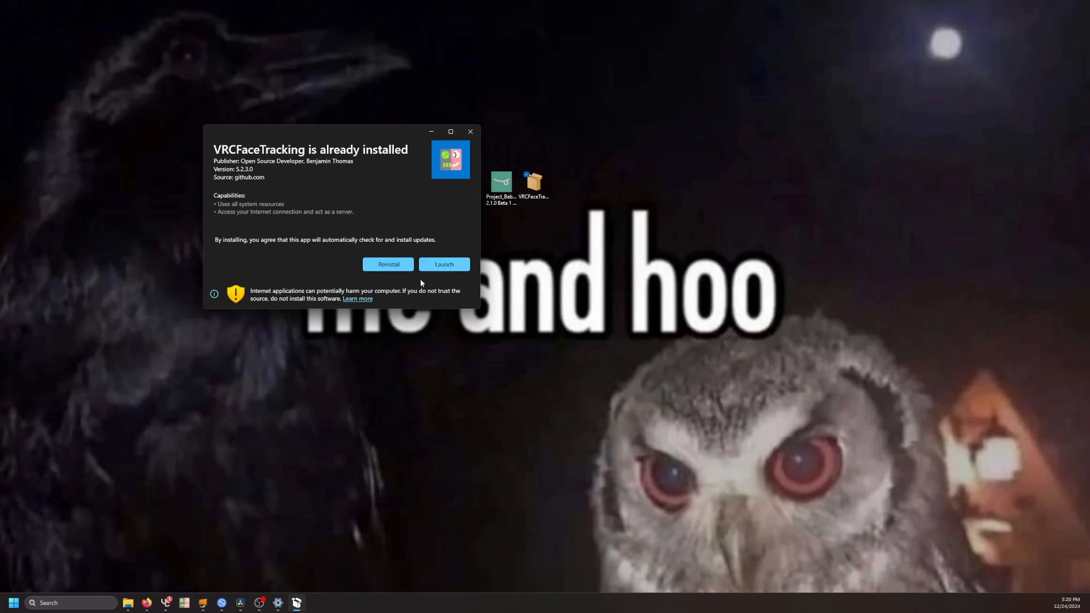
mouse_move(235, 335)
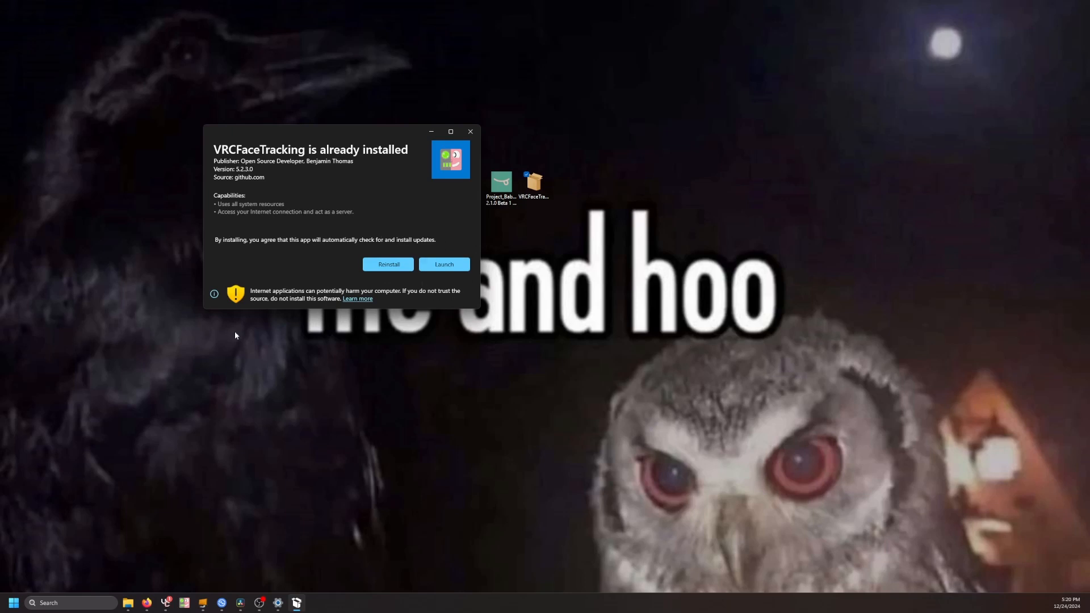
mouse_move(470, 132)
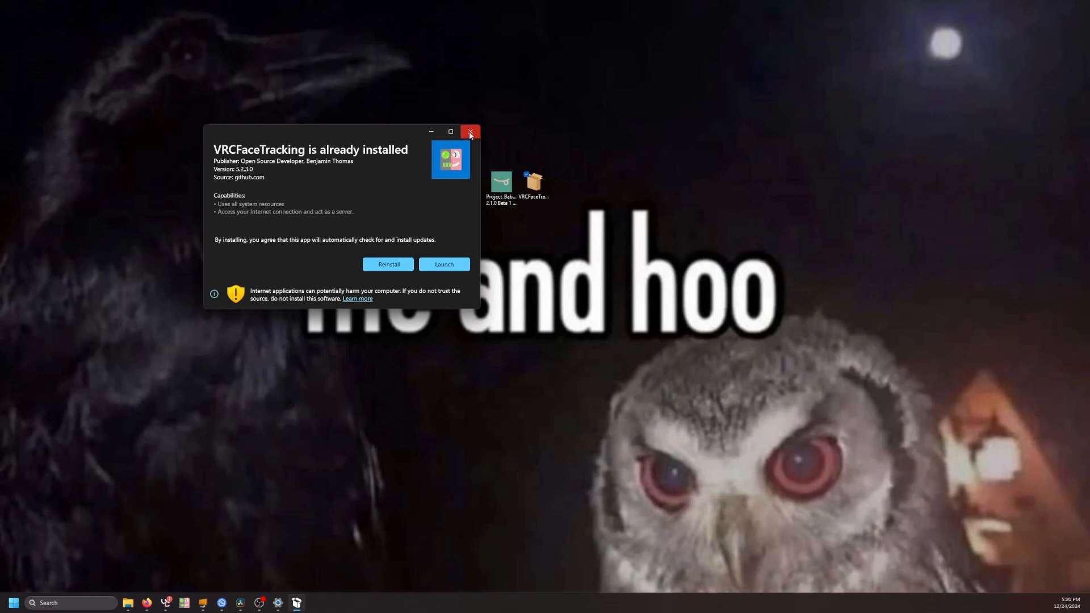
mouse_move(470, 132)
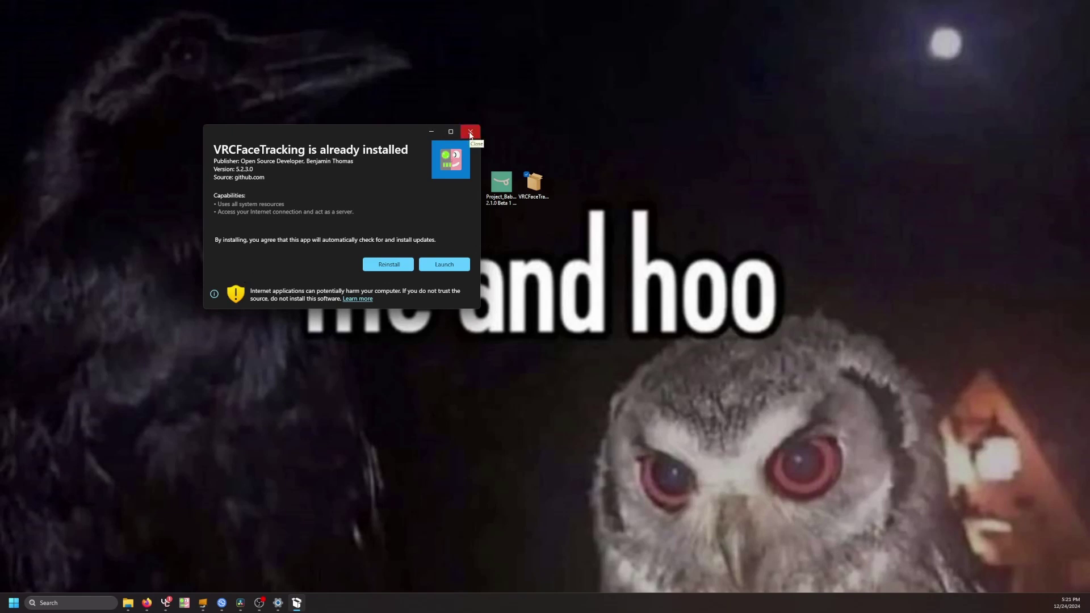
mouse_move(476, 143)
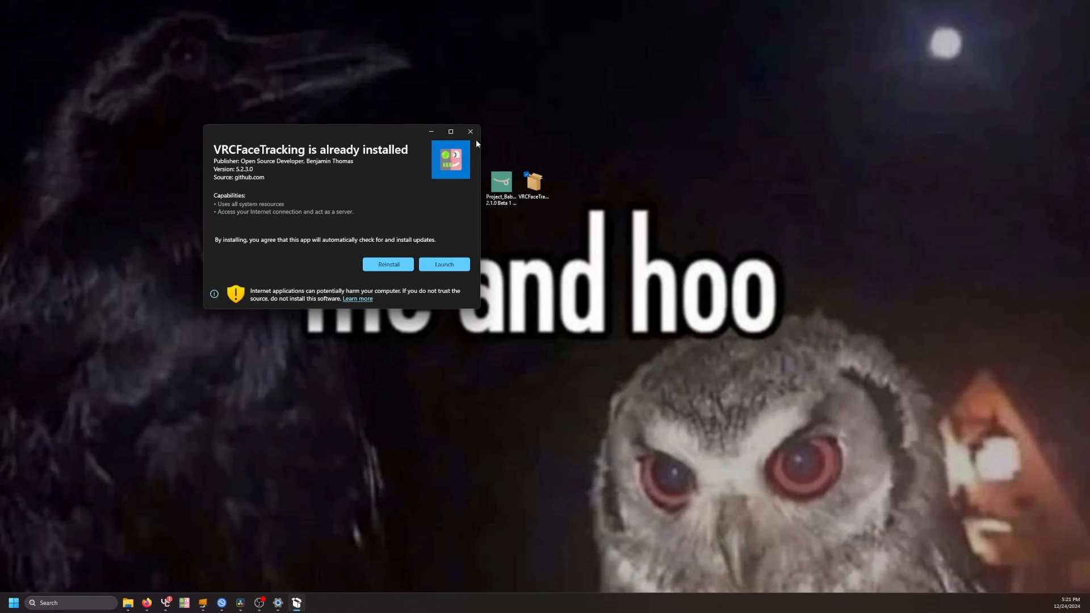
click(470, 132)
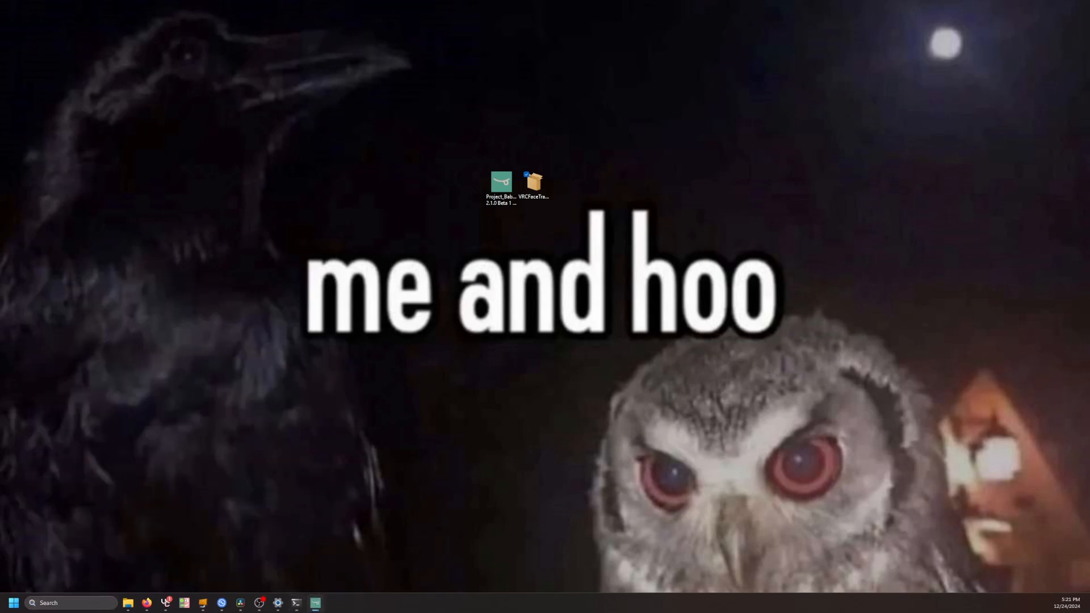
Launch Project Babble from its desktop shortcut.
double_click(501, 185)
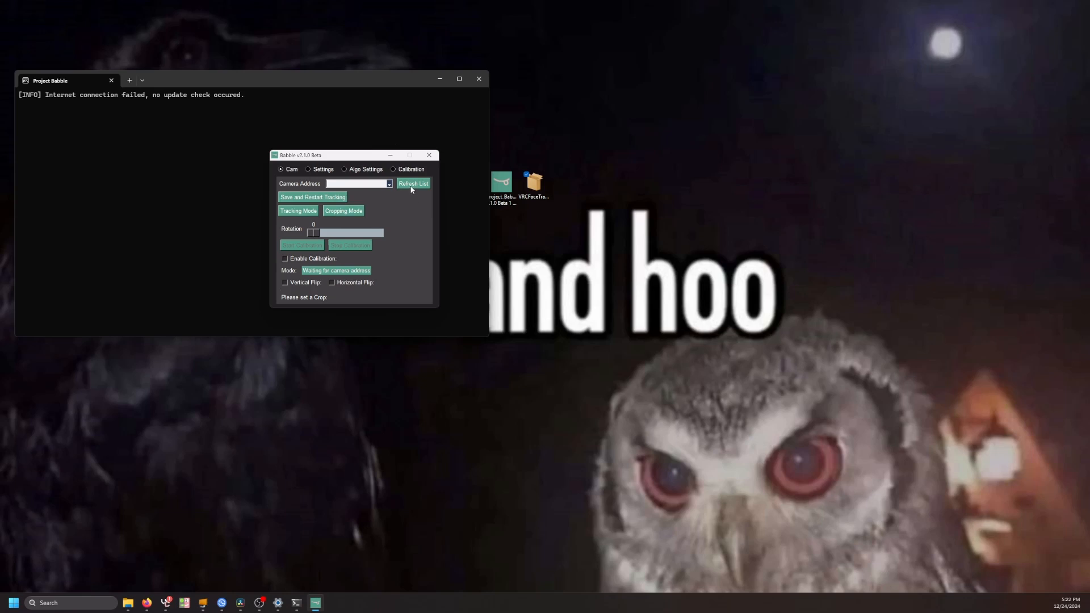
Set the camera address to COM3 and save to restart tracking.
click(413, 182)
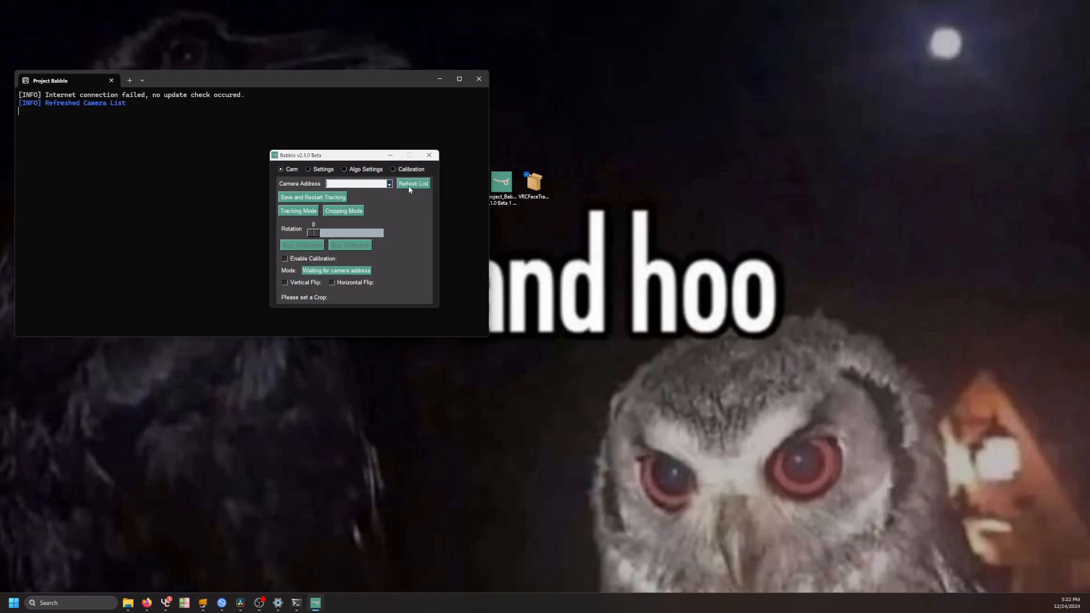
click(388, 184)
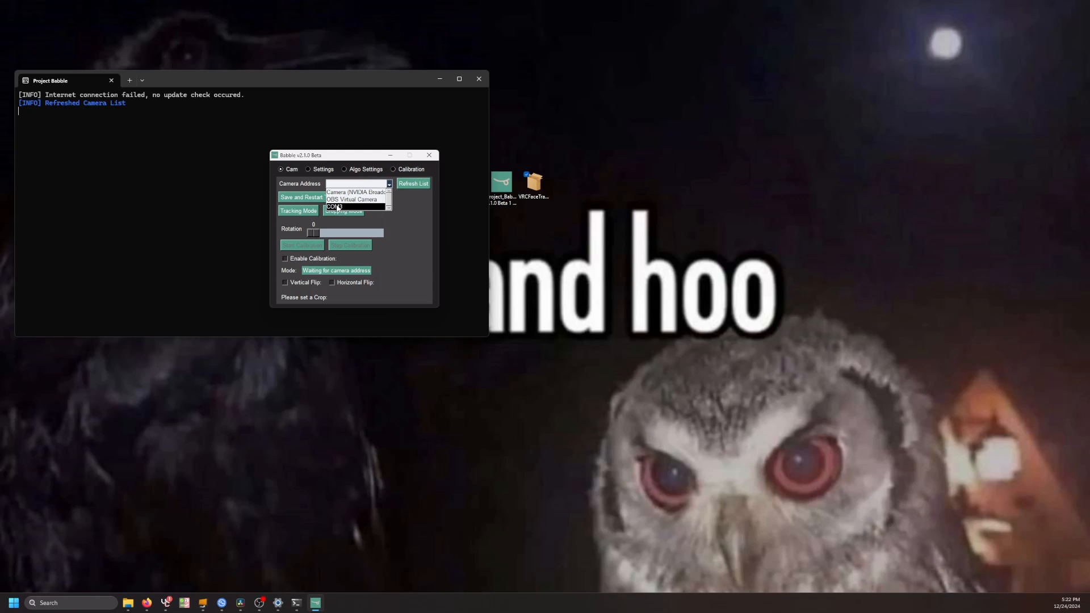
click(338, 206)
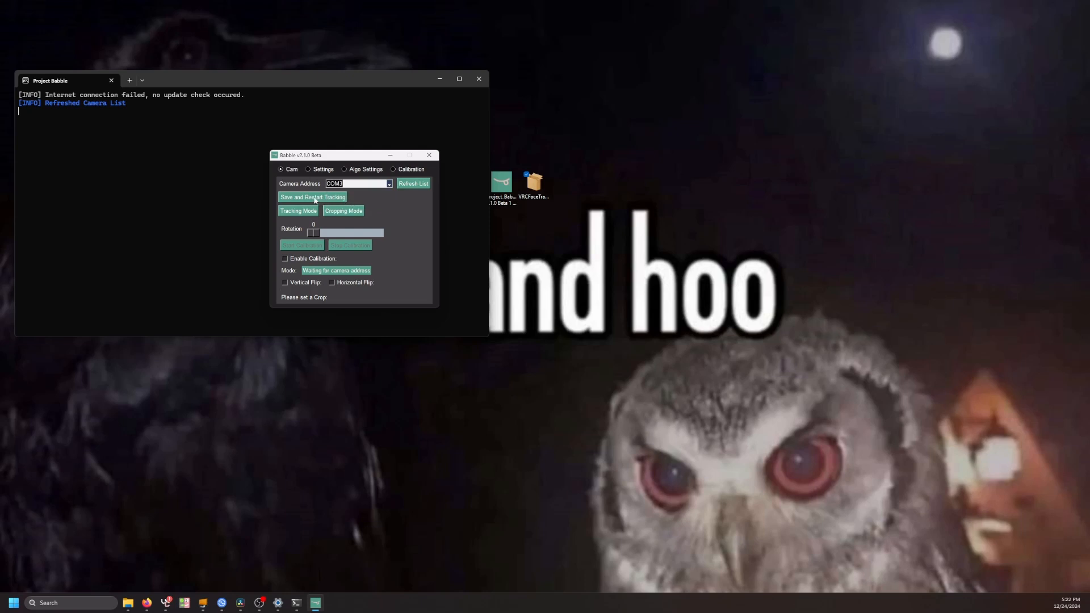
click(312, 196)
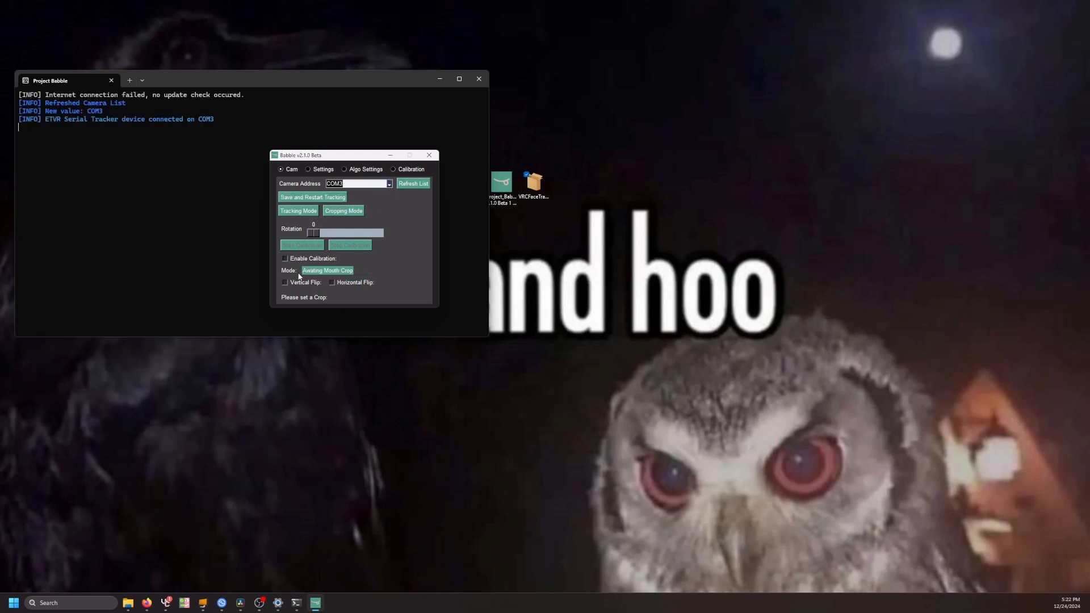
mouse_move(348, 273)
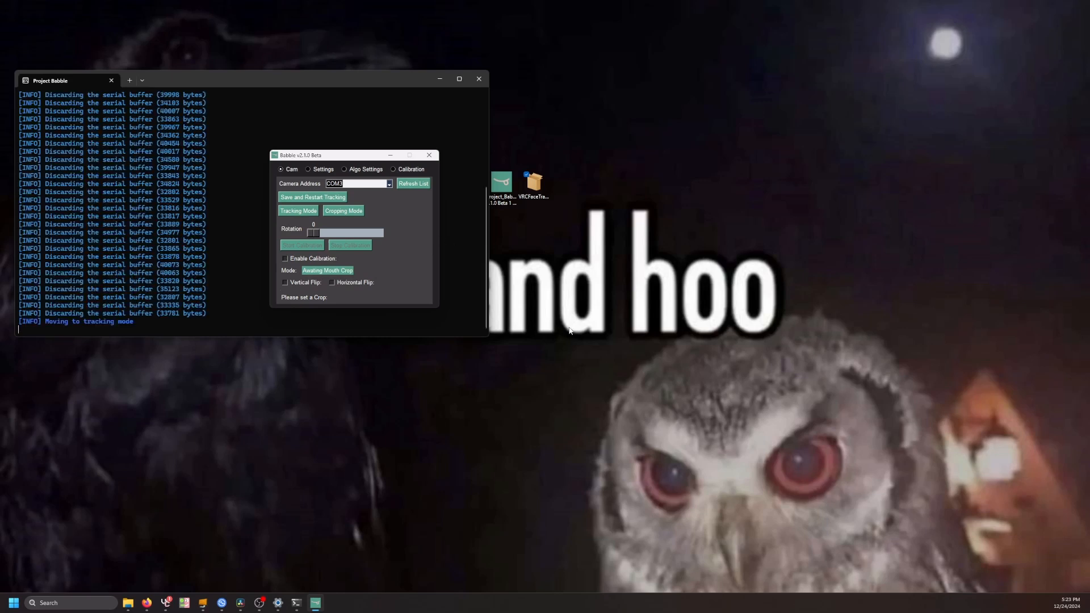
mouse_move(2, 309)
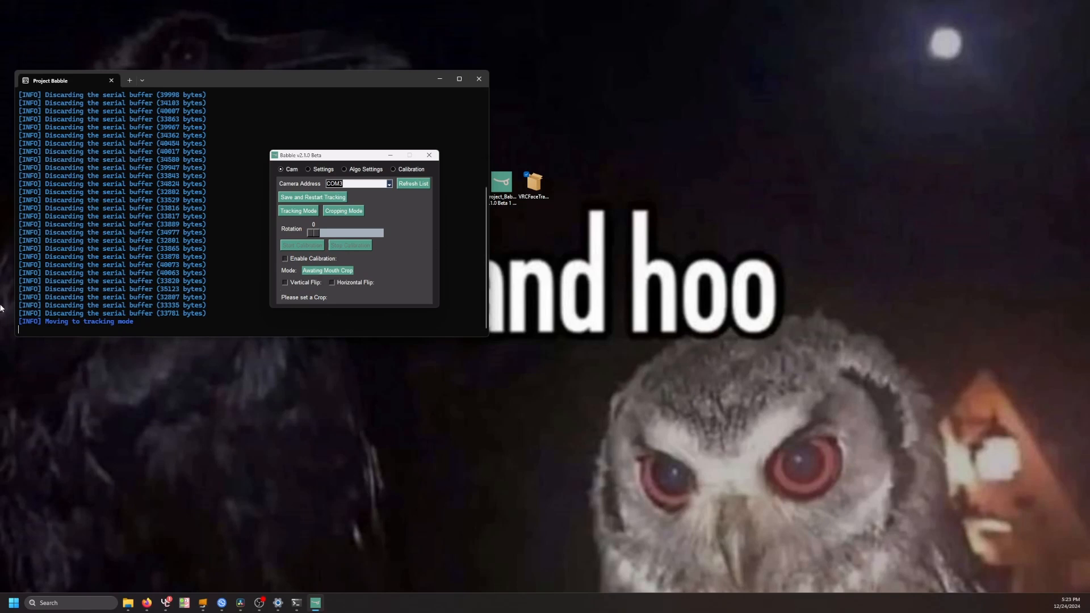
mouse_move(202, 182)
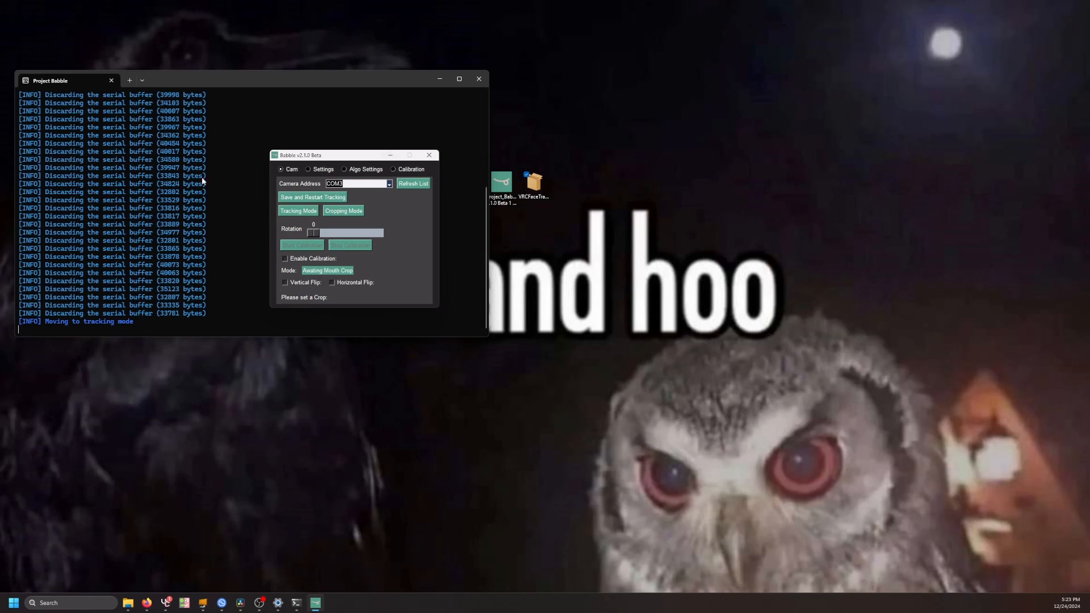
Draw a crop box around the mouth in Cropping Mode and return to Tracking Mode.
click(343, 211)
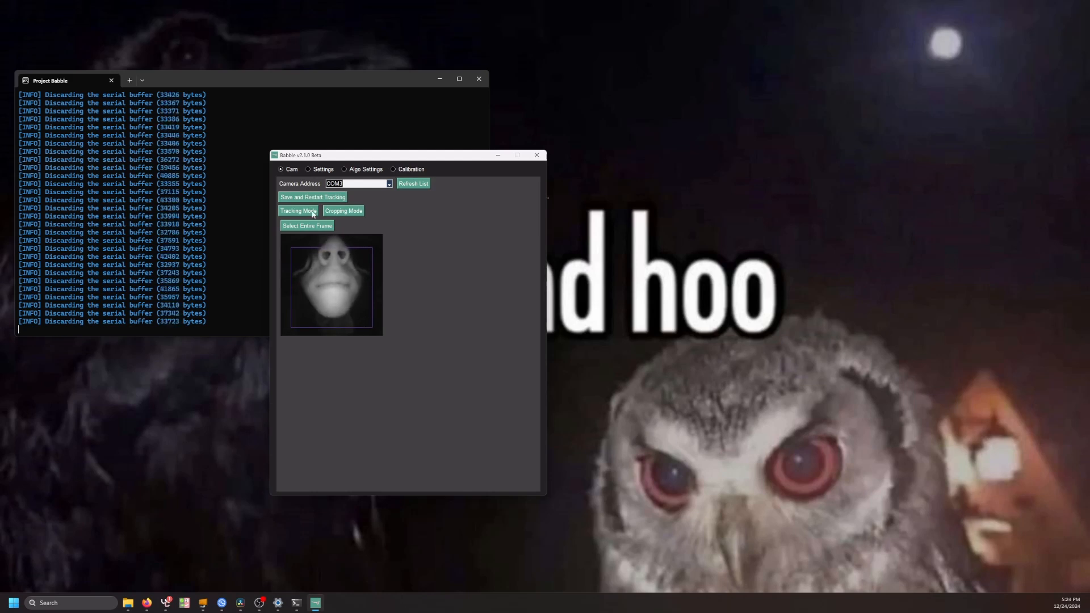
click(297, 211)
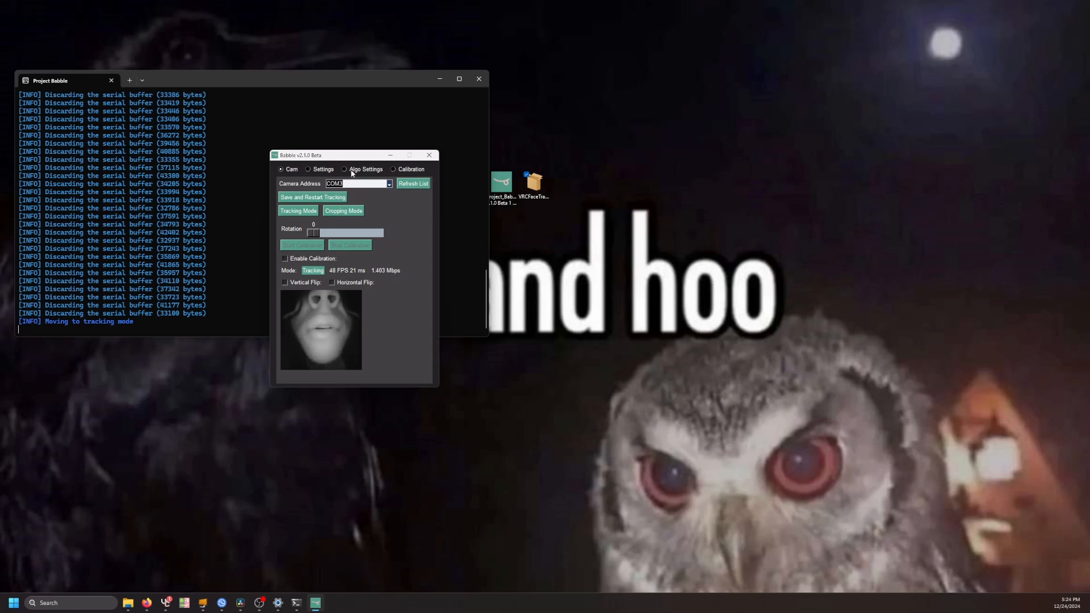
Enable Use GPU in the Algo Settings for the tracking model.
click(365, 169)
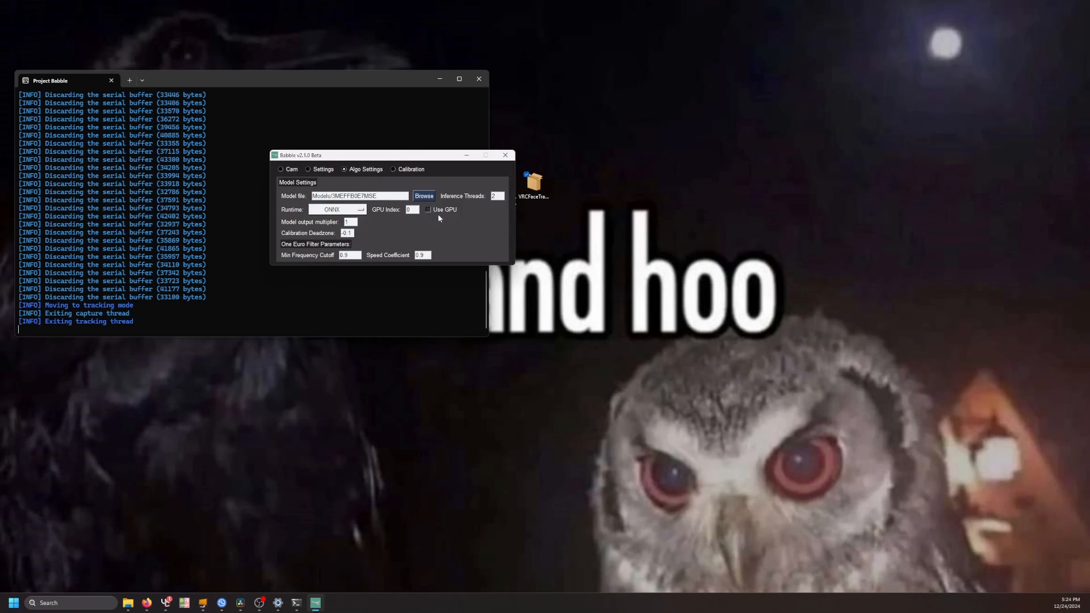
click(428, 209)
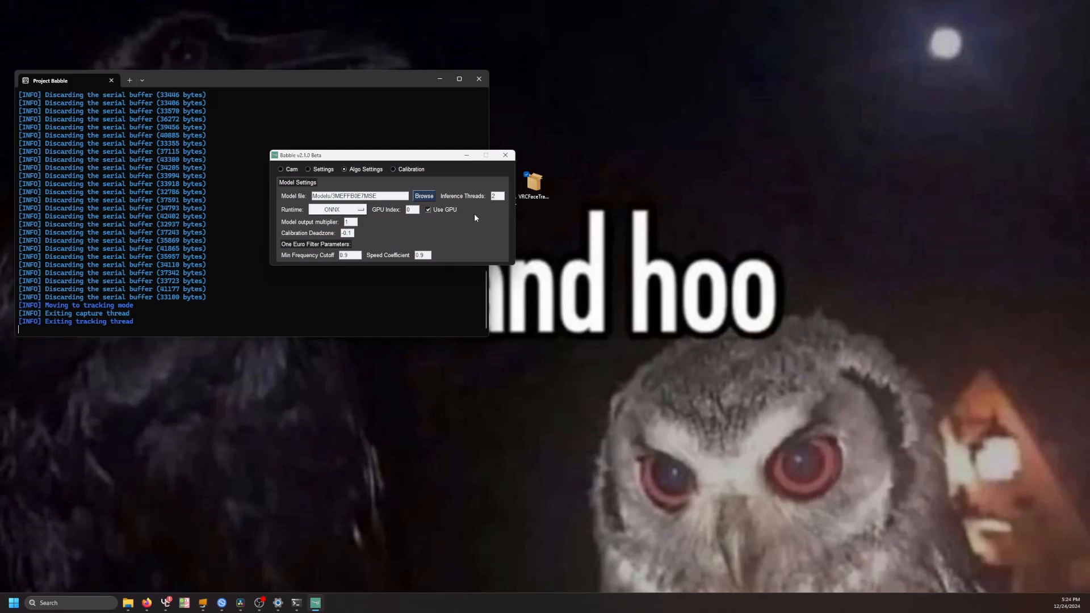
mouse_move(476, 215)
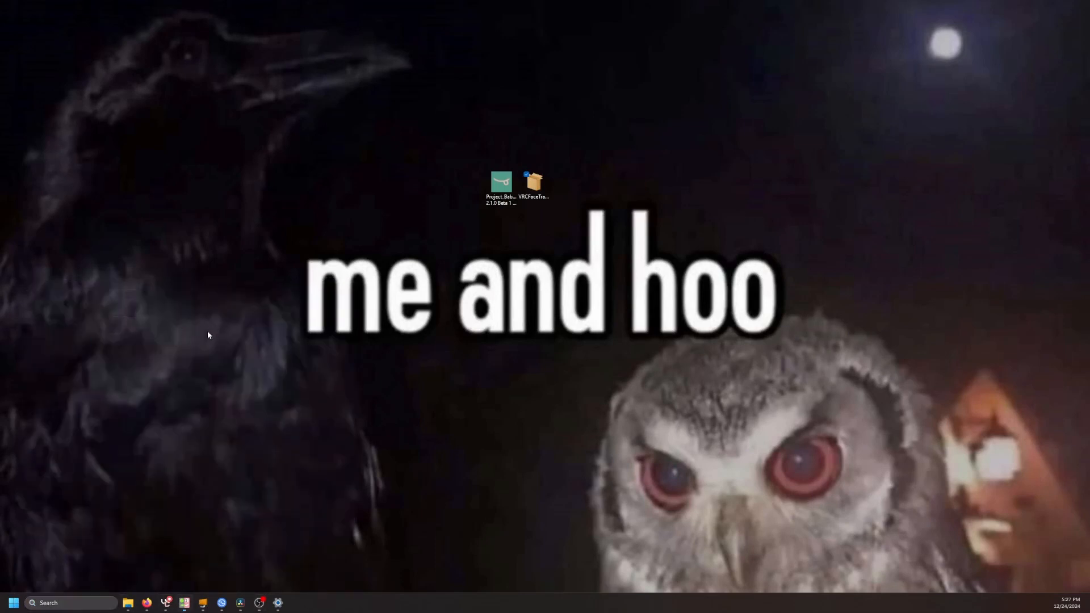
Launch VRCFaceTracking and uninstall the SRanipalTrackingModule from the Module Registry.
double_click(531, 184)
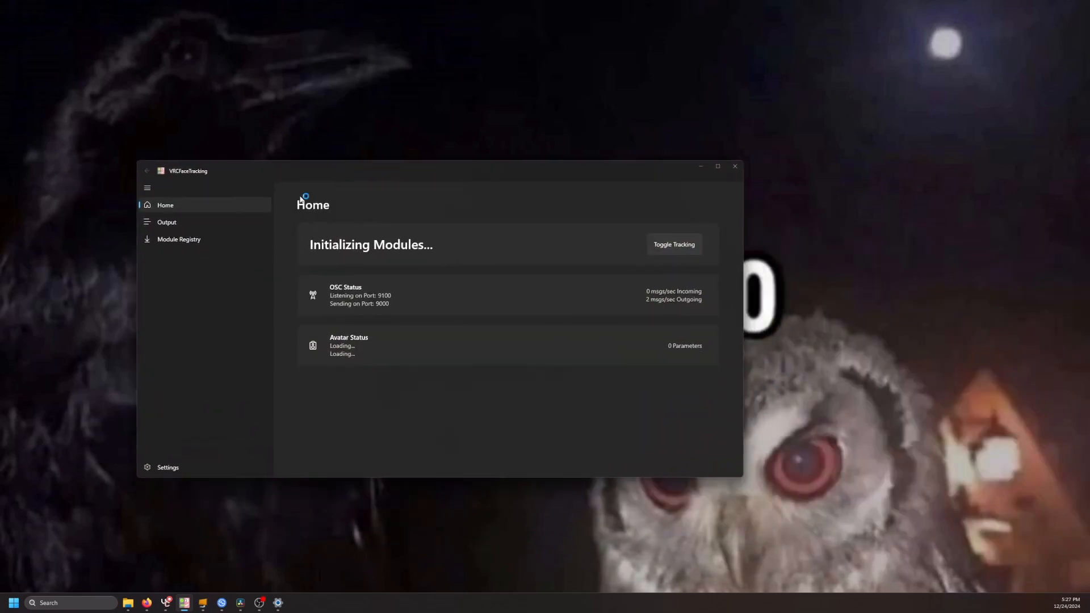
click(178, 240)
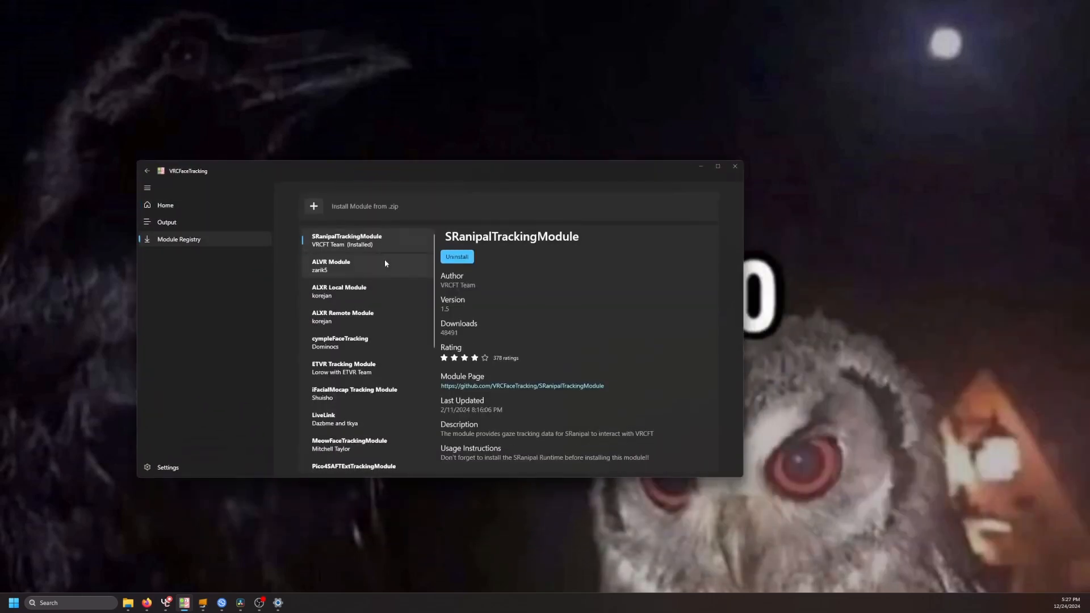
click(456, 257)
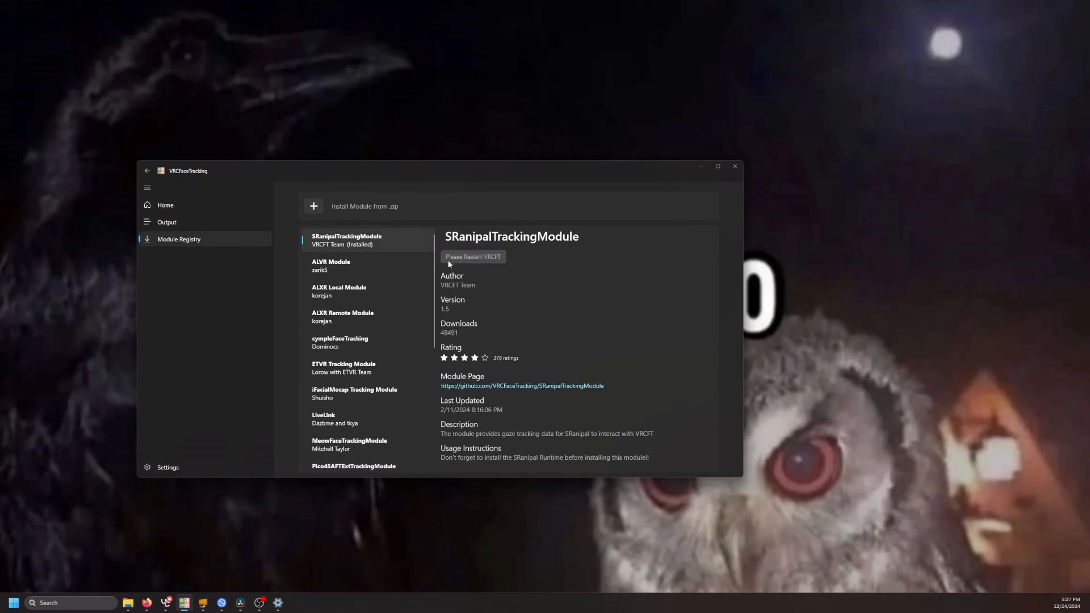
Close VRCFaceTracking and reopen it from Start search.
click(734, 166)
text(vrcfaceTracking)
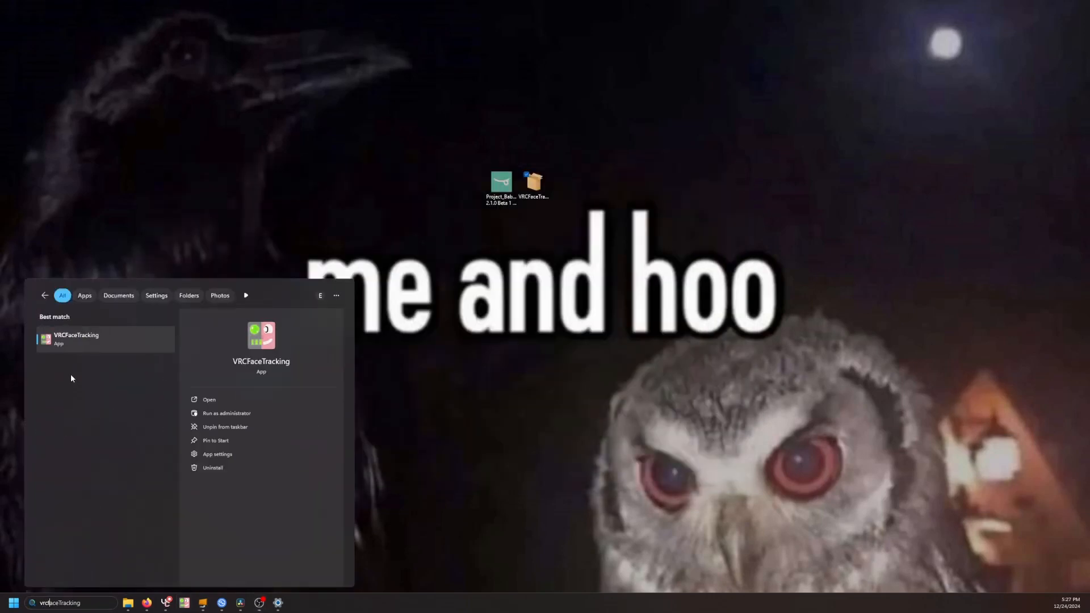
click(209, 399)
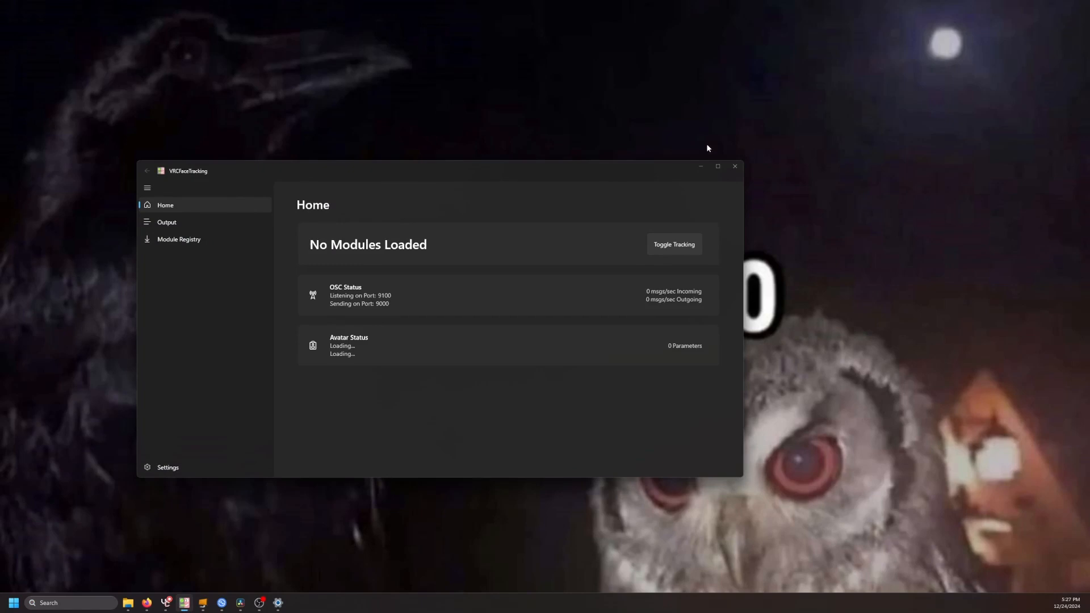
mouse_move(444, 175)
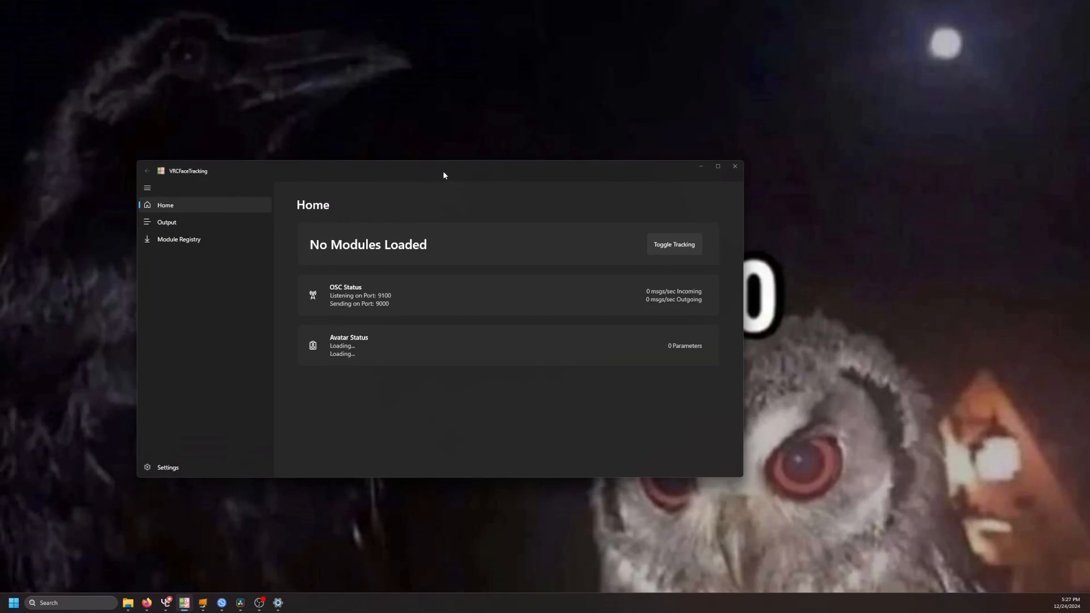
mouse_move(360, 231)
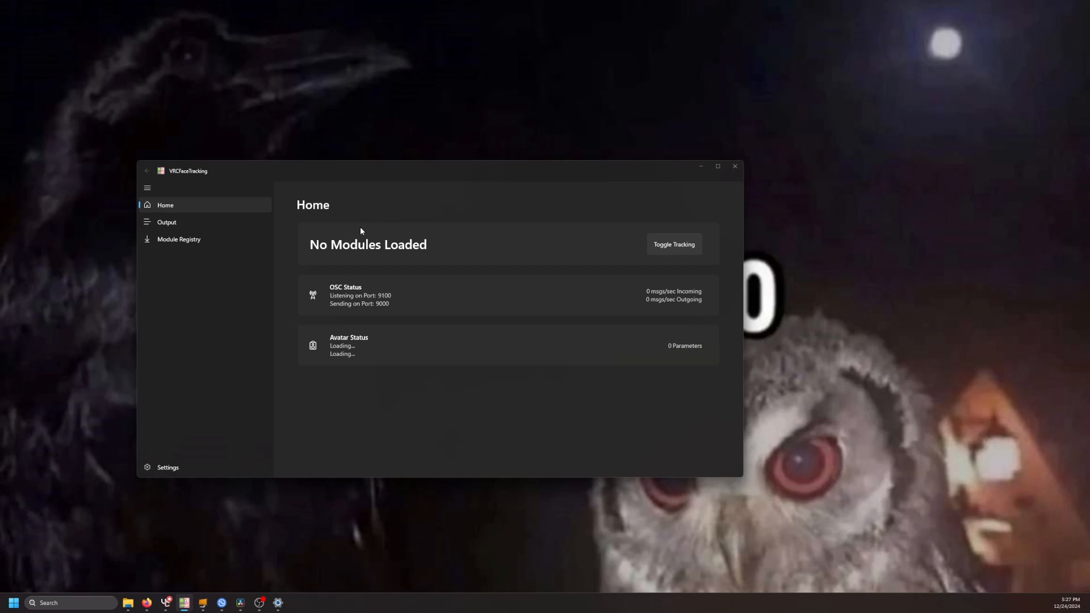
mouse_move(178, 240)
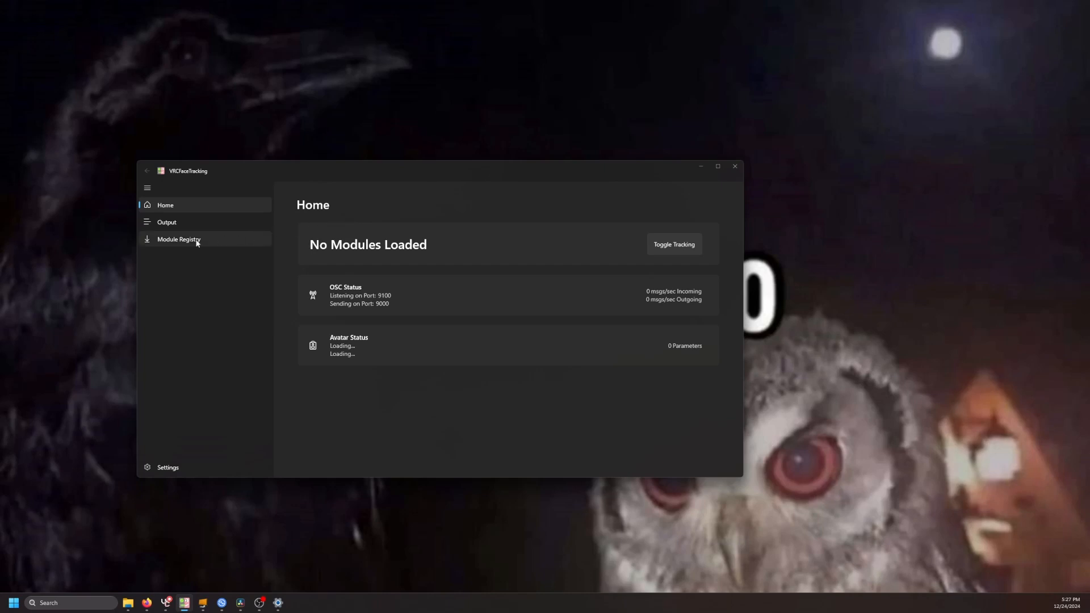
Install the VRCFT-Babble module from the Module Registry list.
click(178, 240)
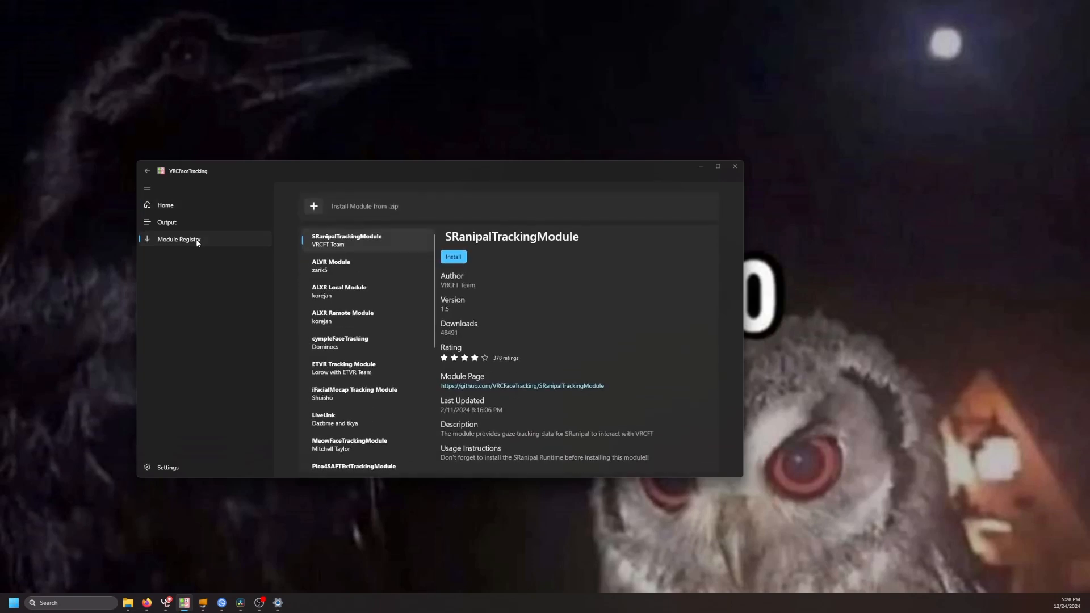
scroll(down, 3)
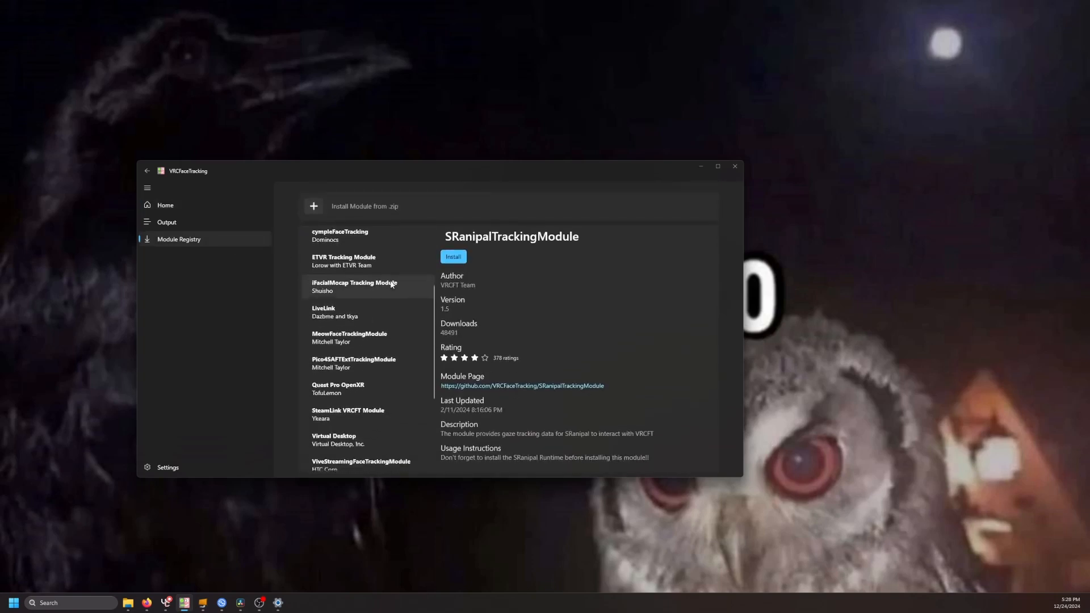
scroll(down, 3)
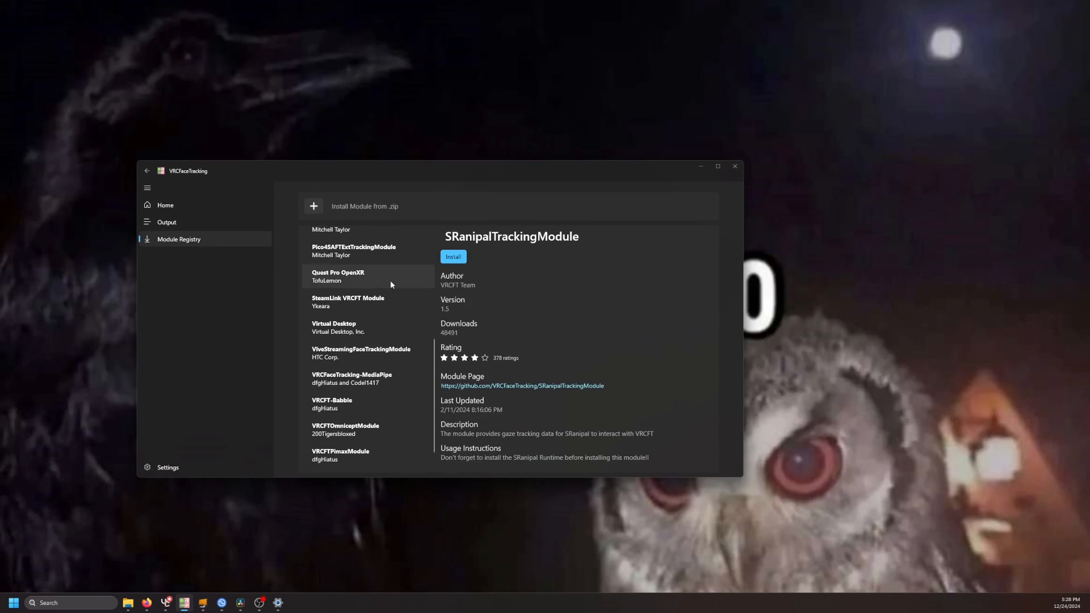
mouse_move(331, 404)
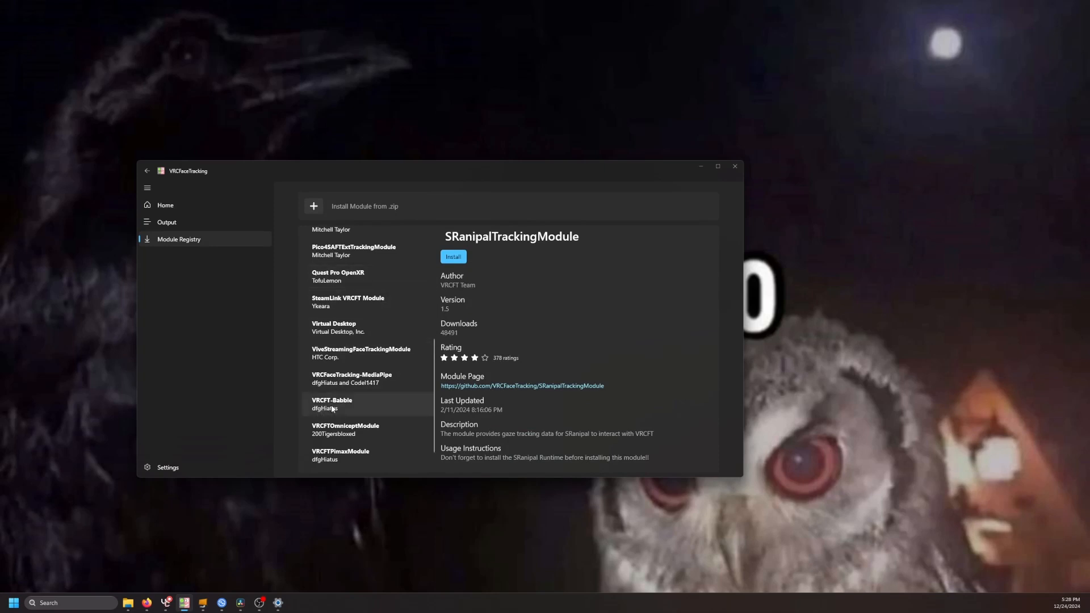
click(333, 405)
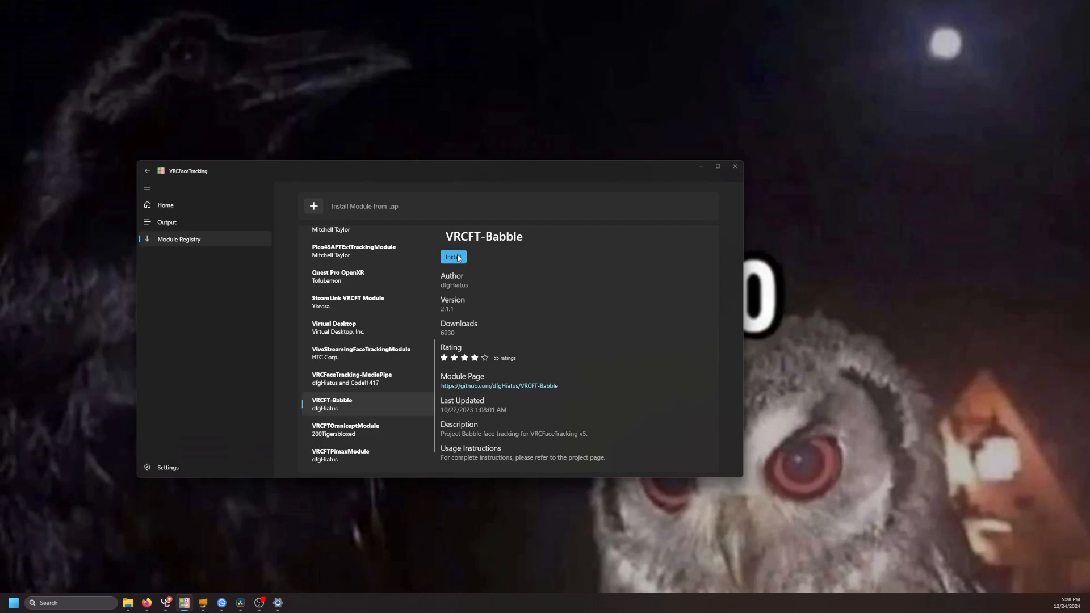
click(453, 256)
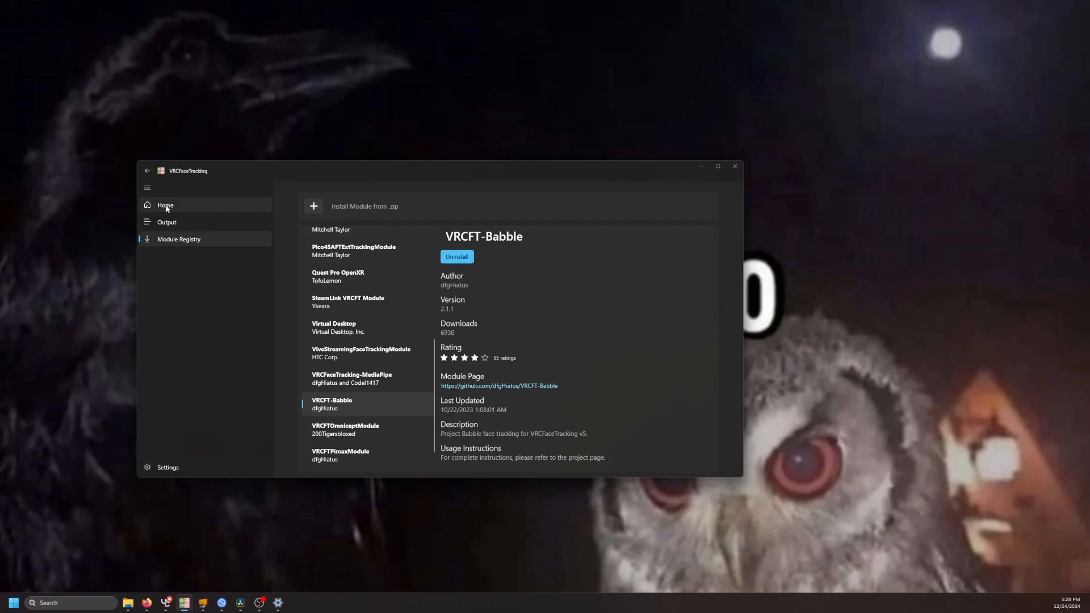
Return to Home showing Project Babble Inference Model v2.1.1 loaded and tracking active.
click(165, 204)
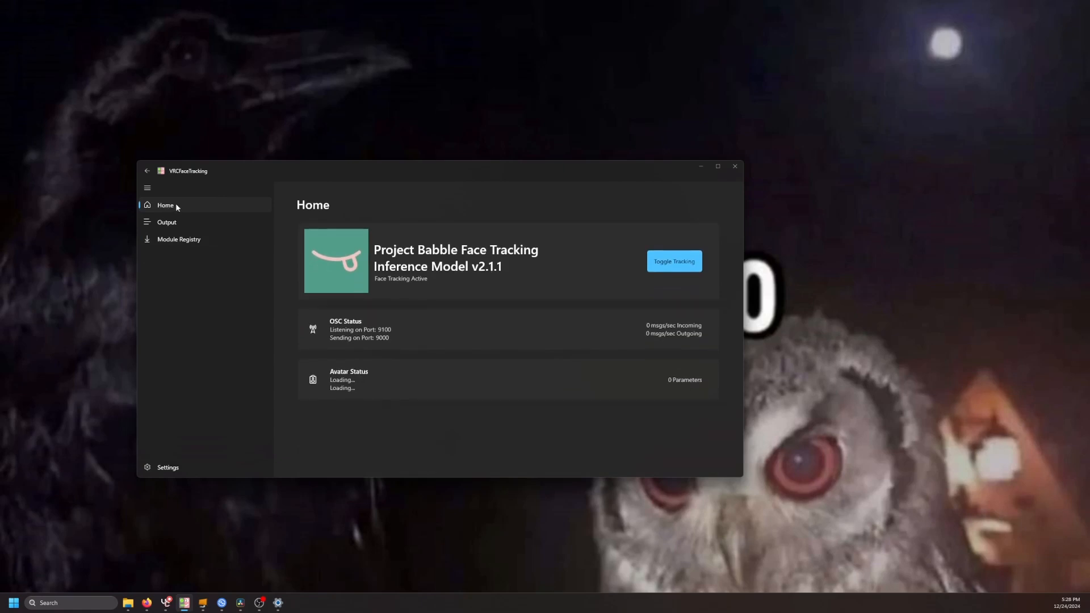
mouse_move(470, 288)
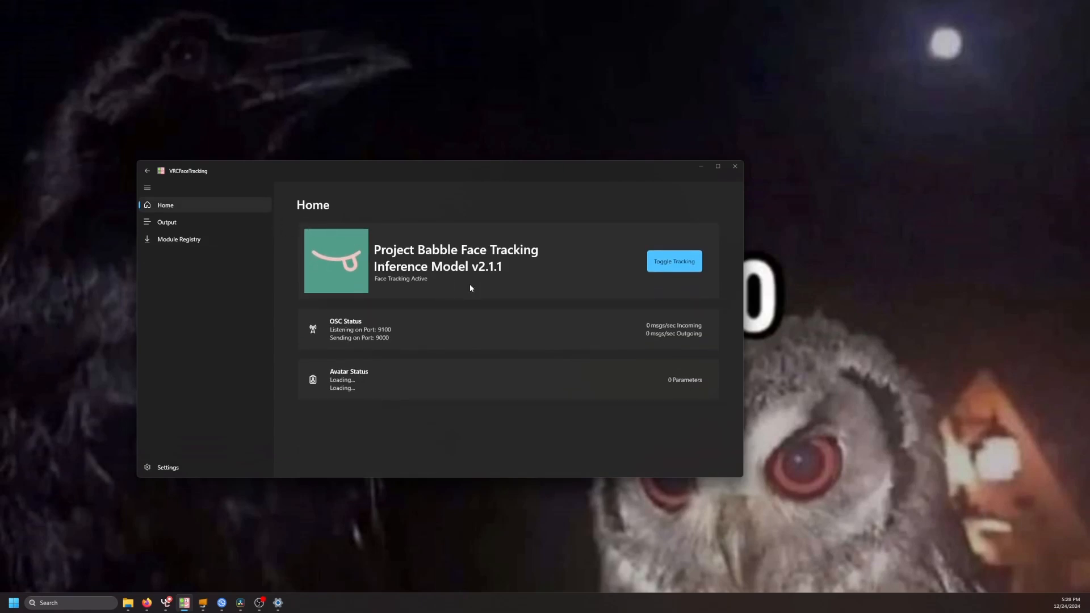